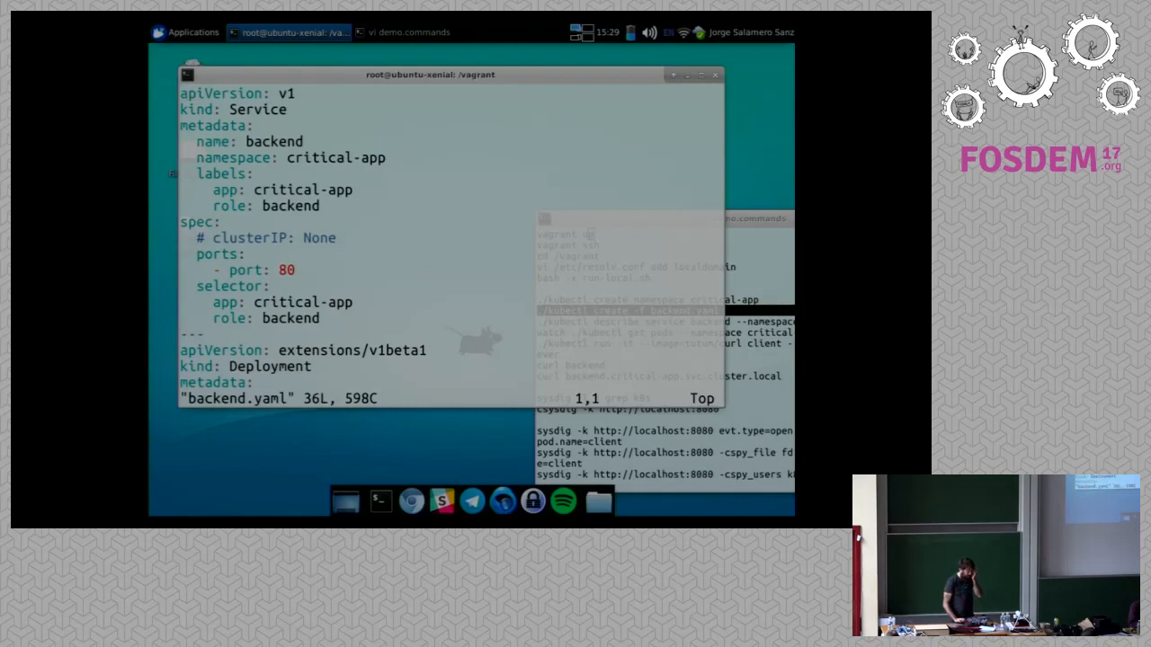
Confirm three backend pods Running, then switch to the demo command notes.
scroll(down, 3)
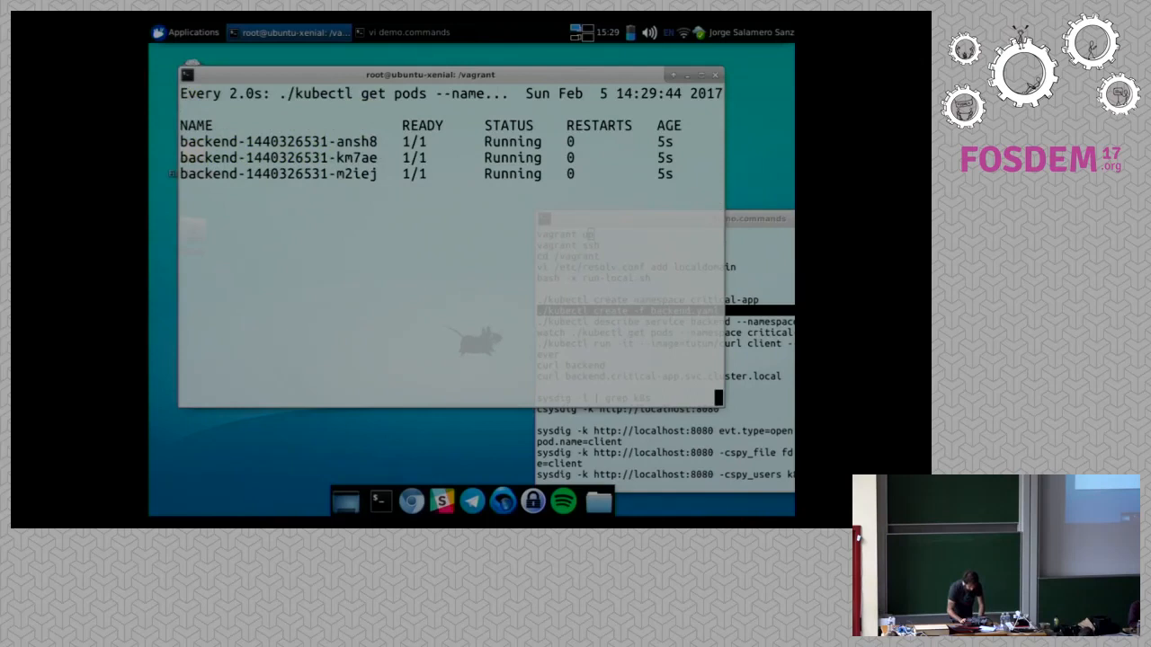
click(410, 32)
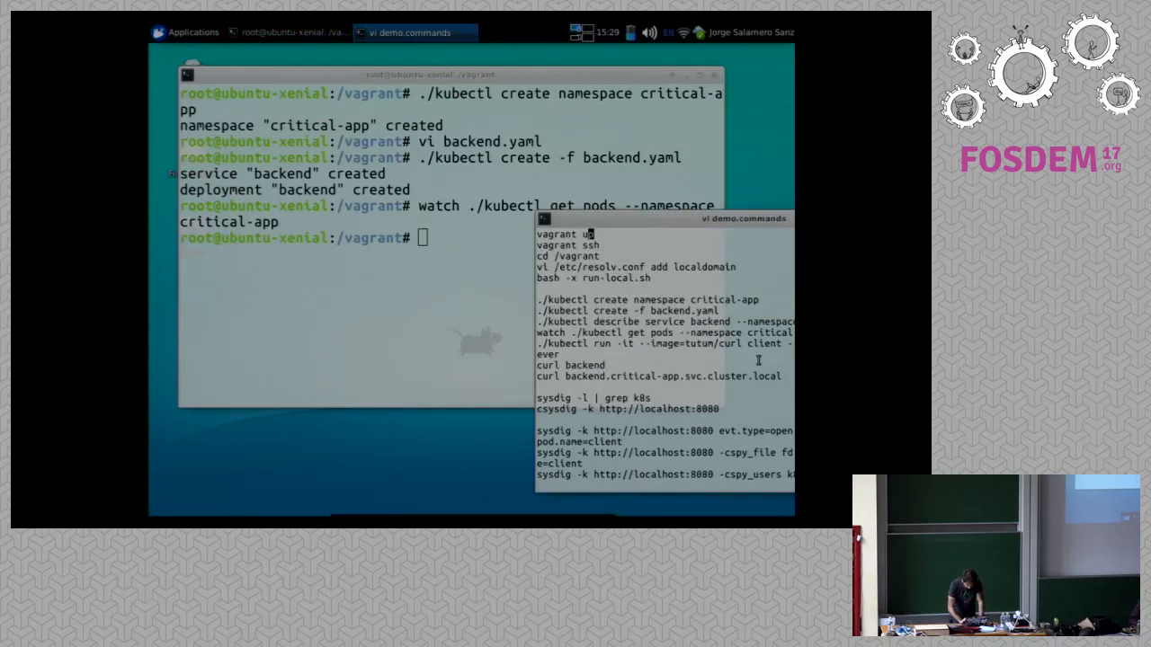
Describe the backend service in critical-app and select the first endpoint IP 172.17.0.4.
text(./kubectl describe service backend --namespace critical-app)
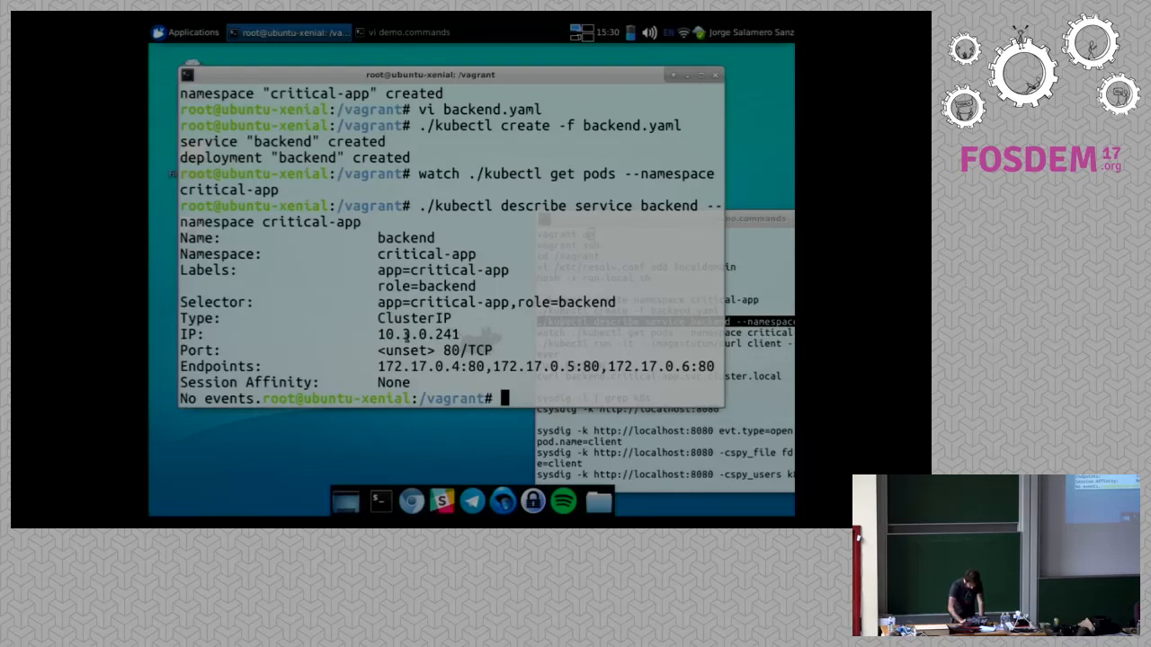
double_click(417, 332)
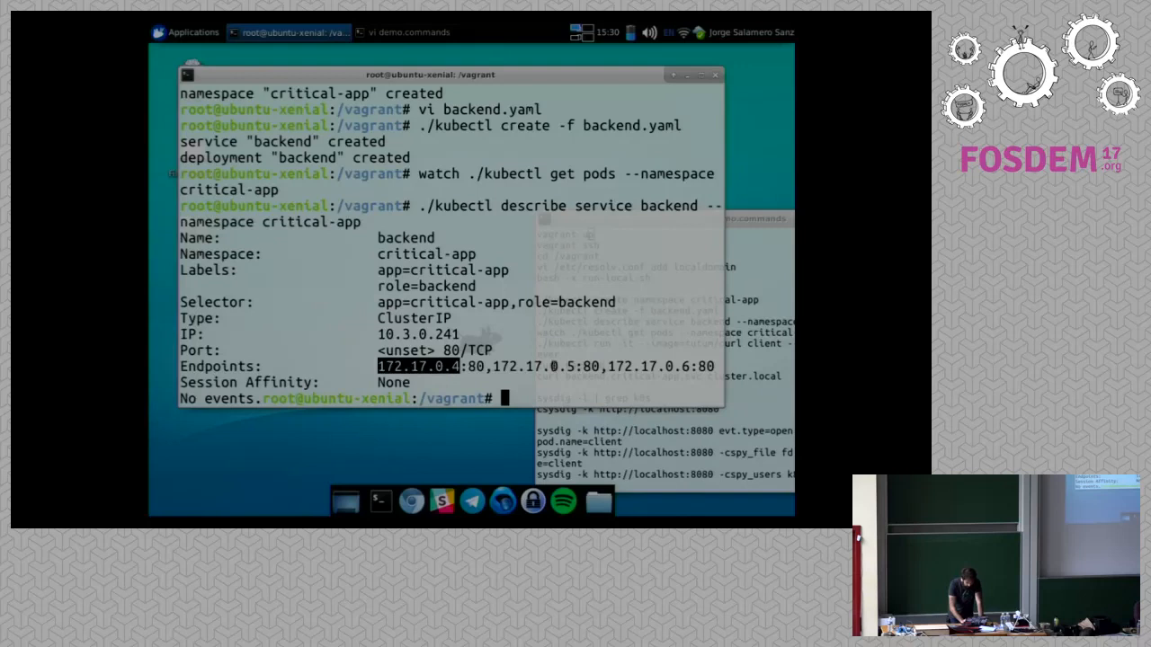
click(412, 32)
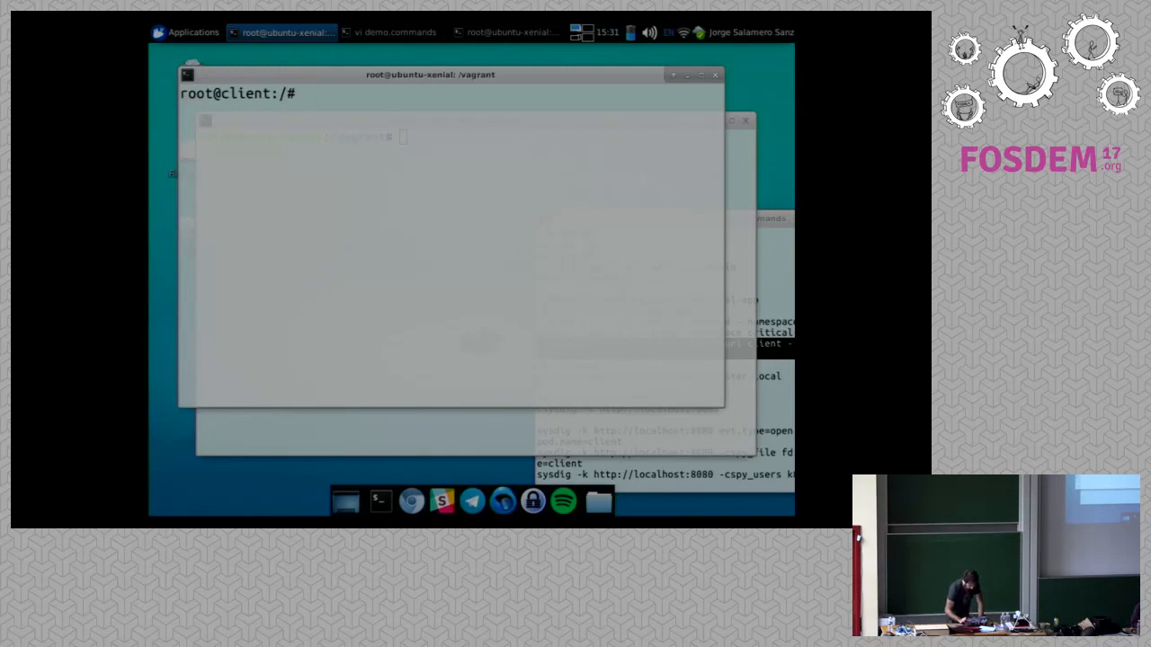
key(Return)
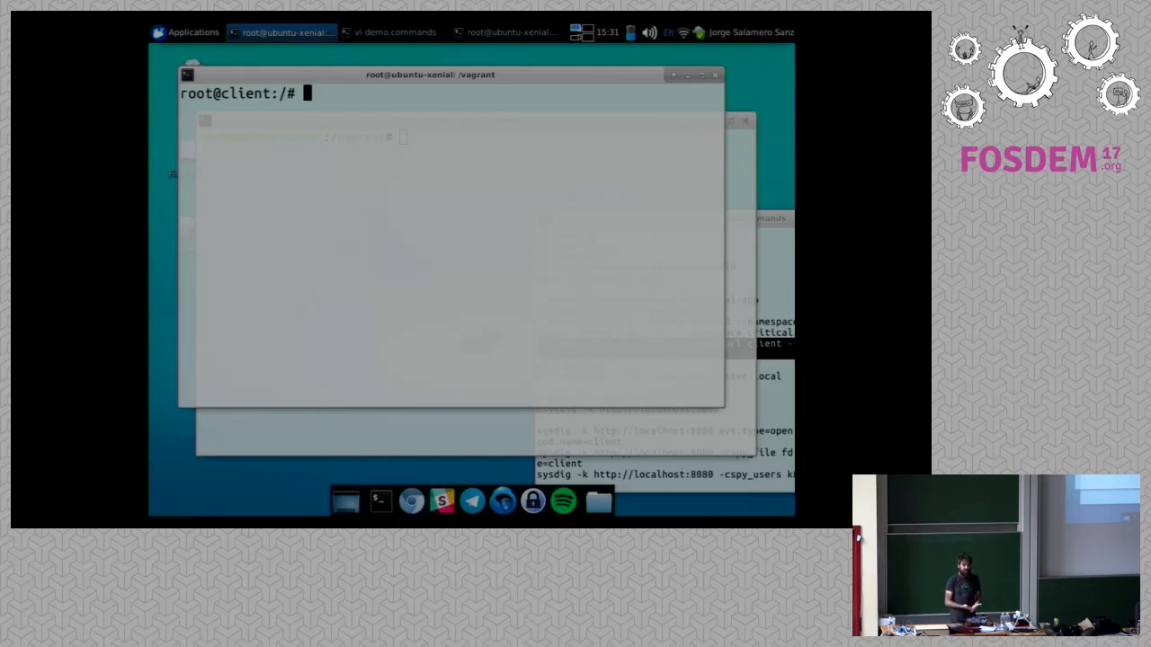
click(388, 33)
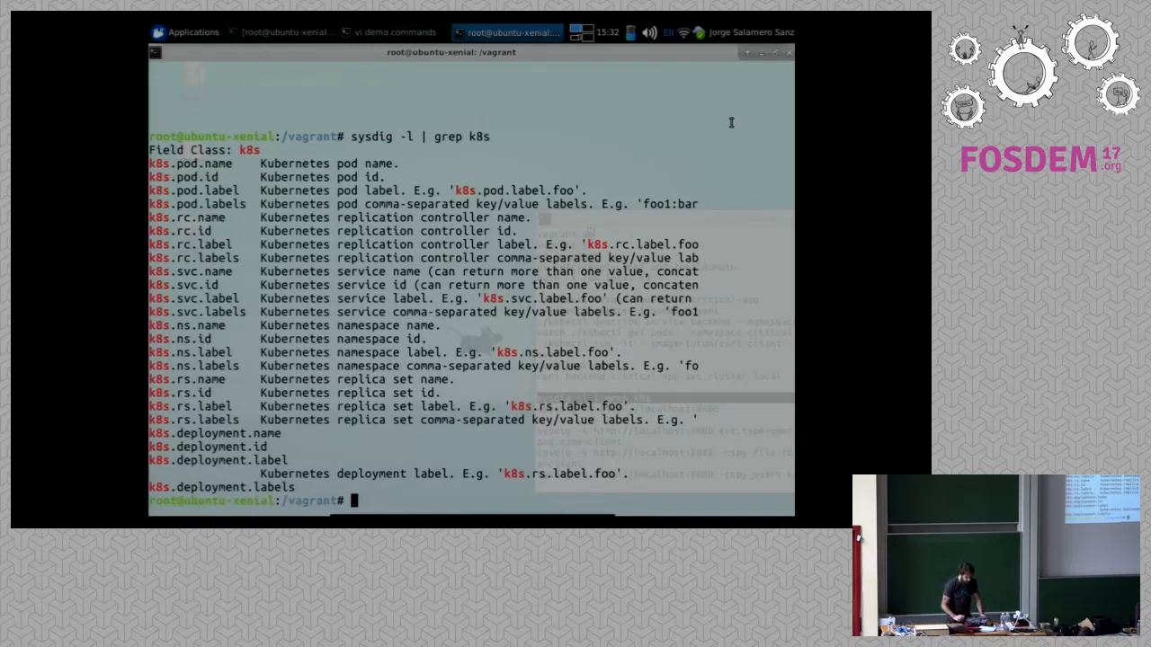
click(392, 33)
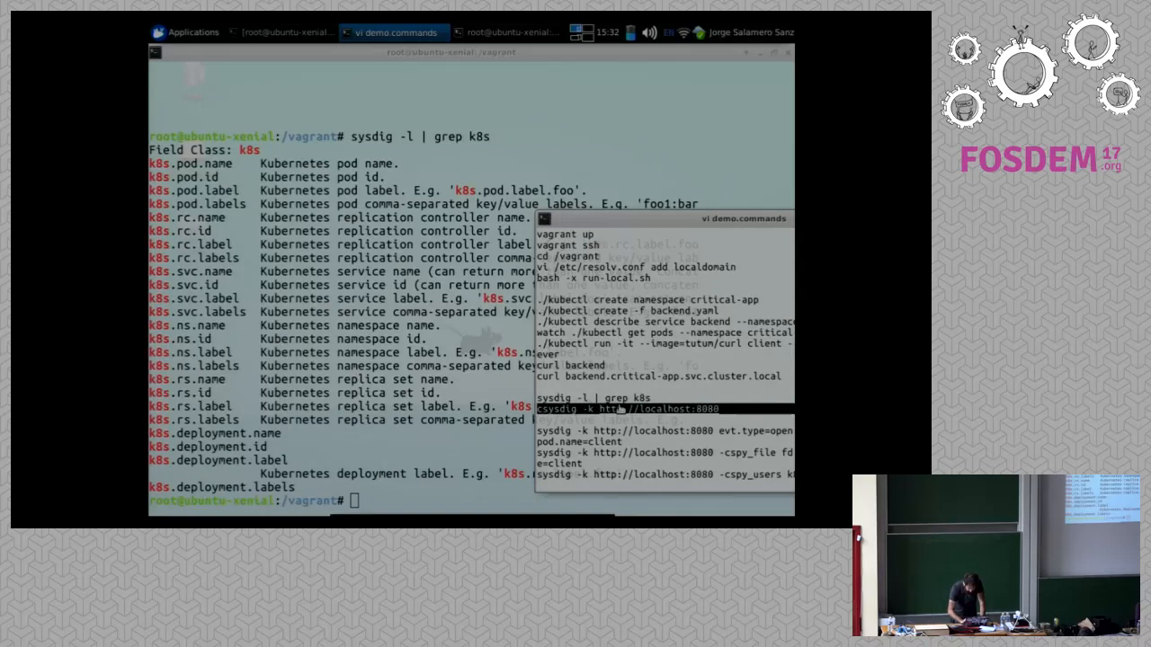
click(525, 33)
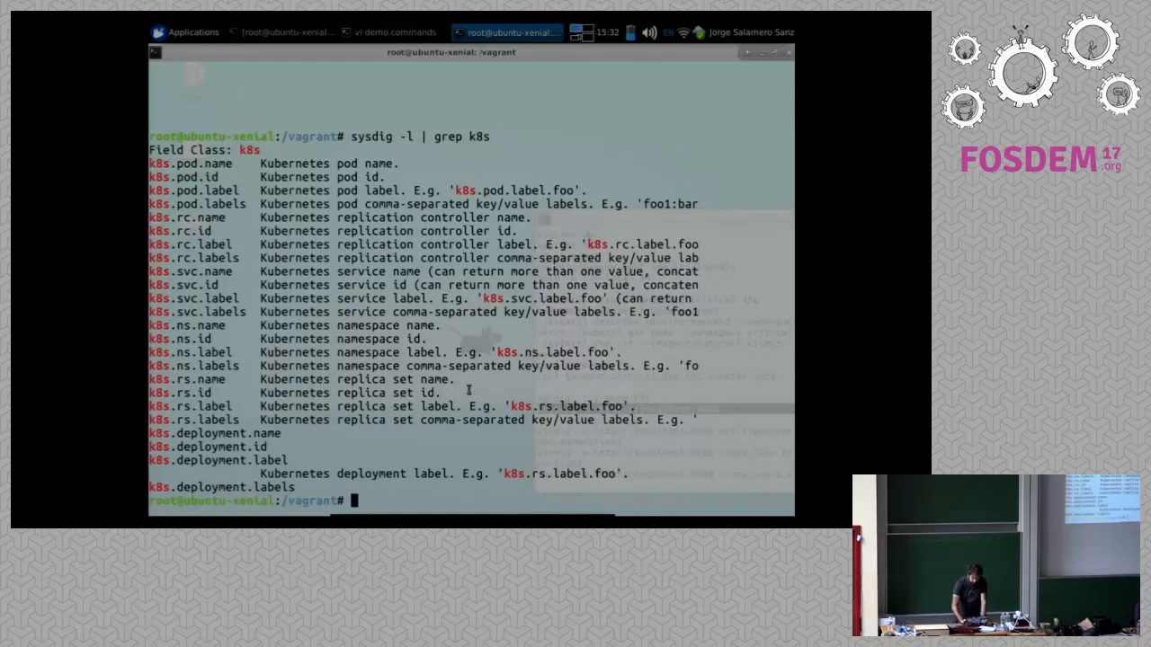
text(csysdig -k http://localhost:8080)
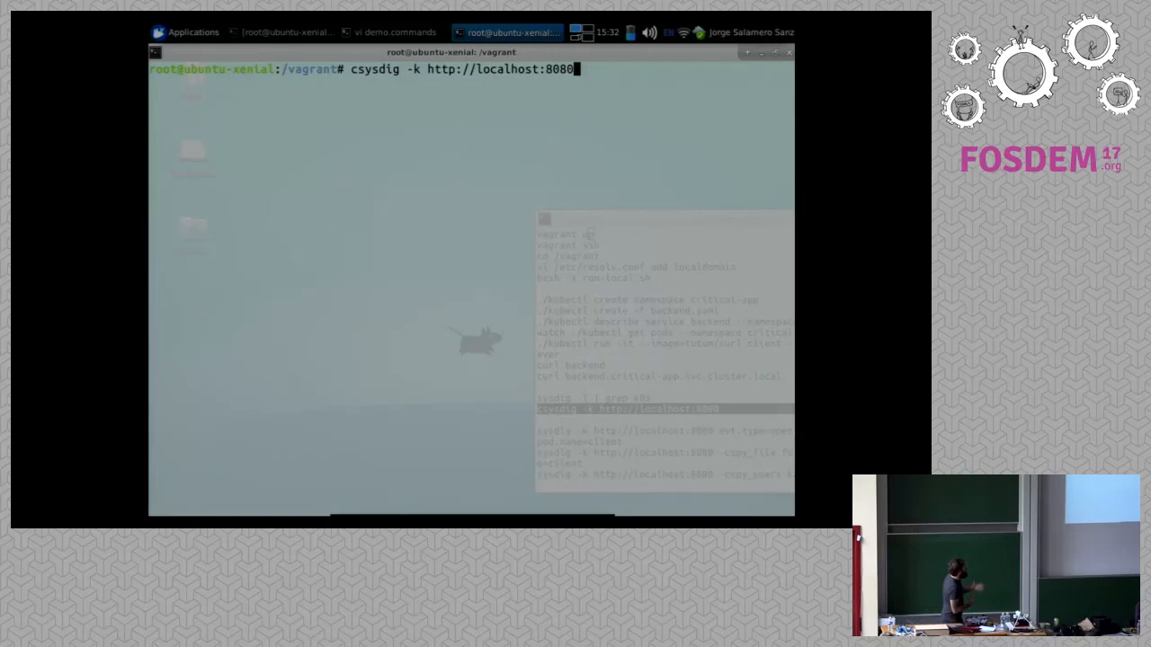
Launch csysdig against the Kubernetes API and preview the Processes FD Usage and K8s Deployments views.
key(Return)
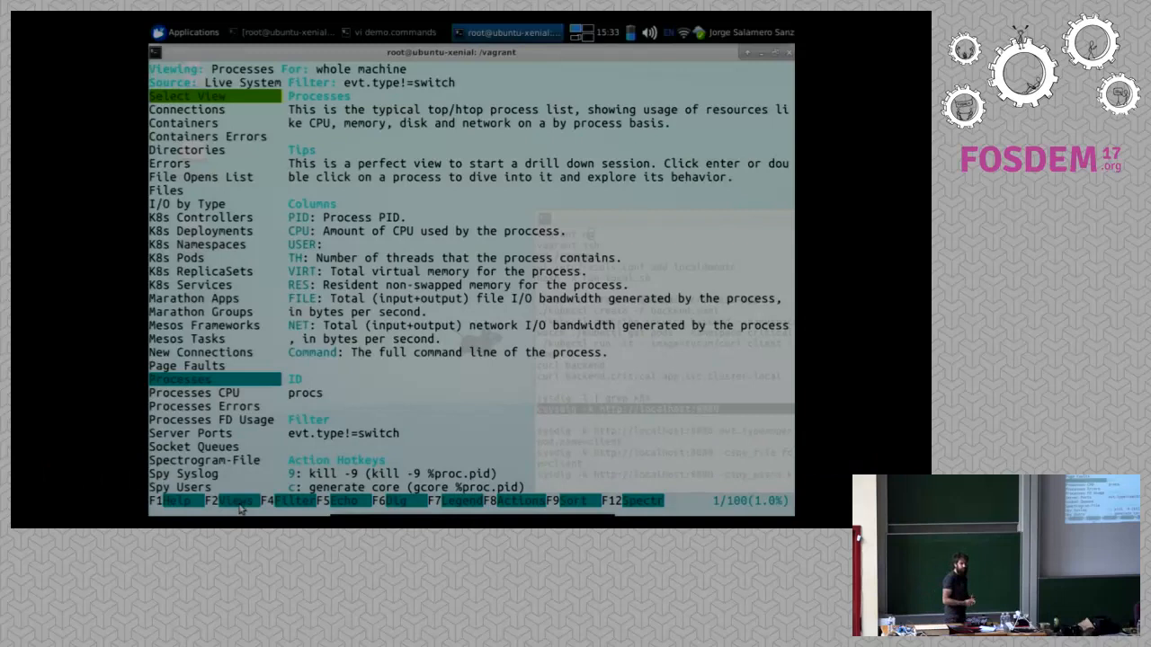
click(212, 420)
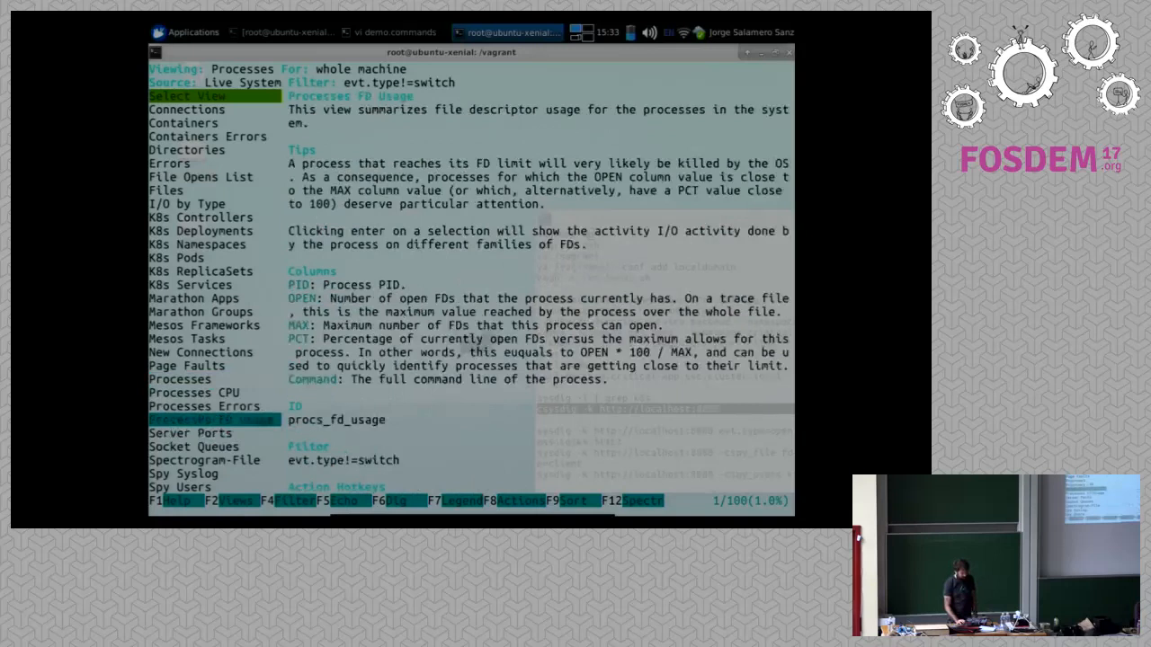
click(205, 325)
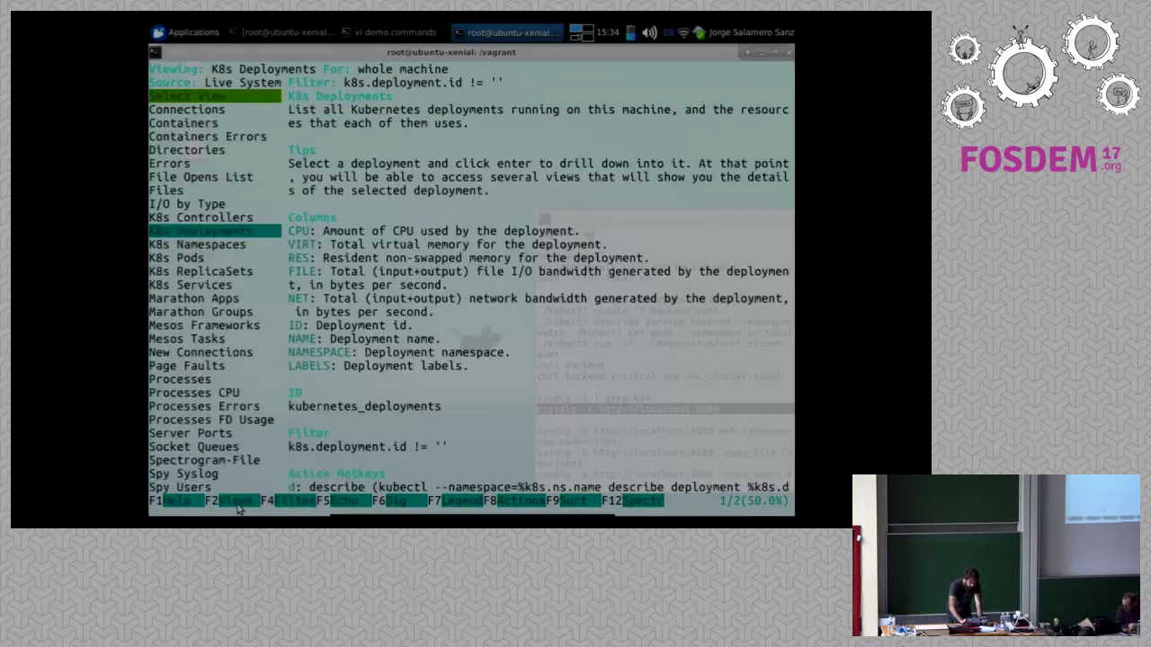
Open the K8s Deployments view, then quit csysdig back to the host shell.
click(187, 284)
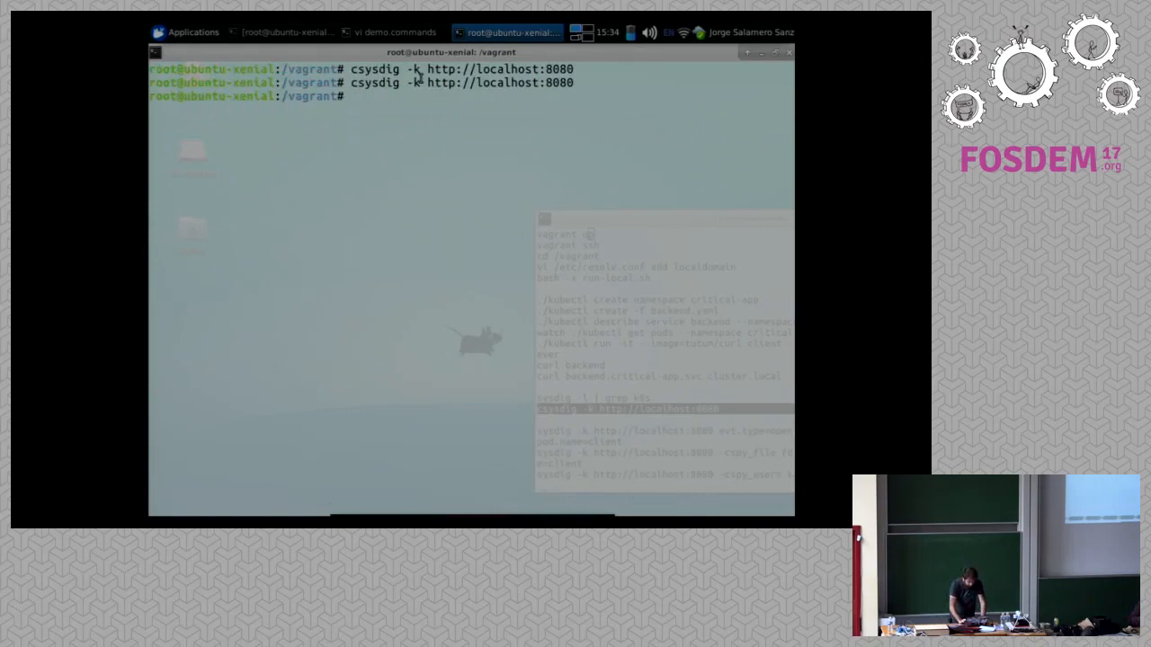
Run sysdig filtering open events on /etc files from the client pod and watch curl's file opens.
click(378, 28)
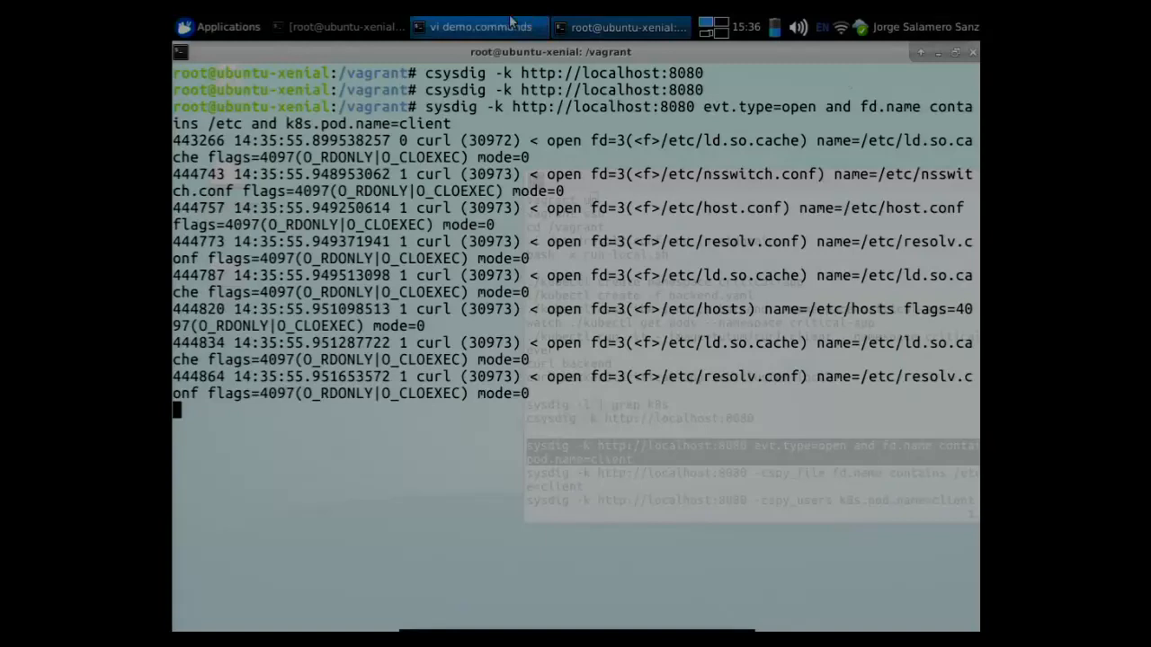
Try the spy_file chisel on the sysdig command, see 'can't open file', and recall the plain /etc filter.
click(475, 27)
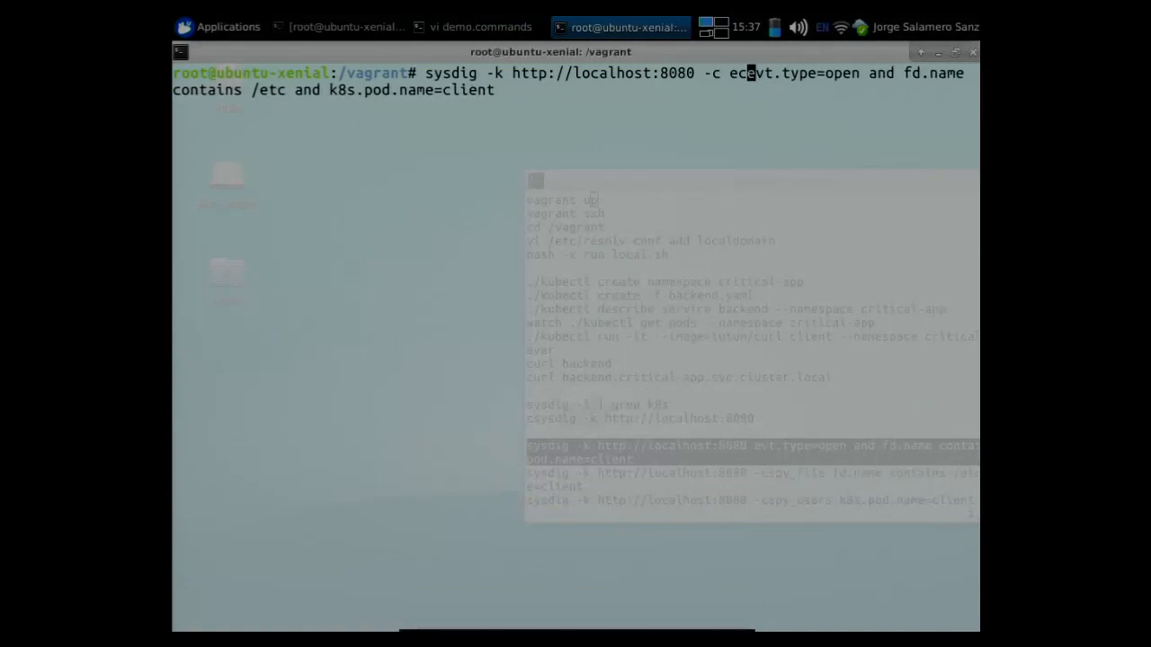
text(spy_file)
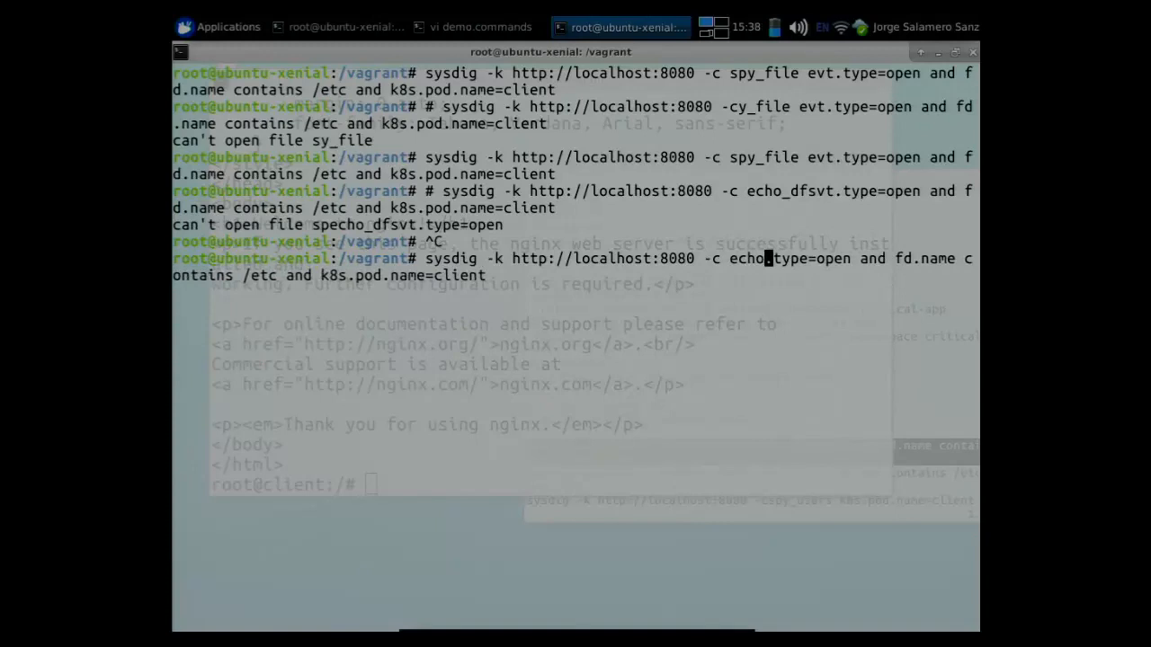
text(fds evt.)
key(Return)
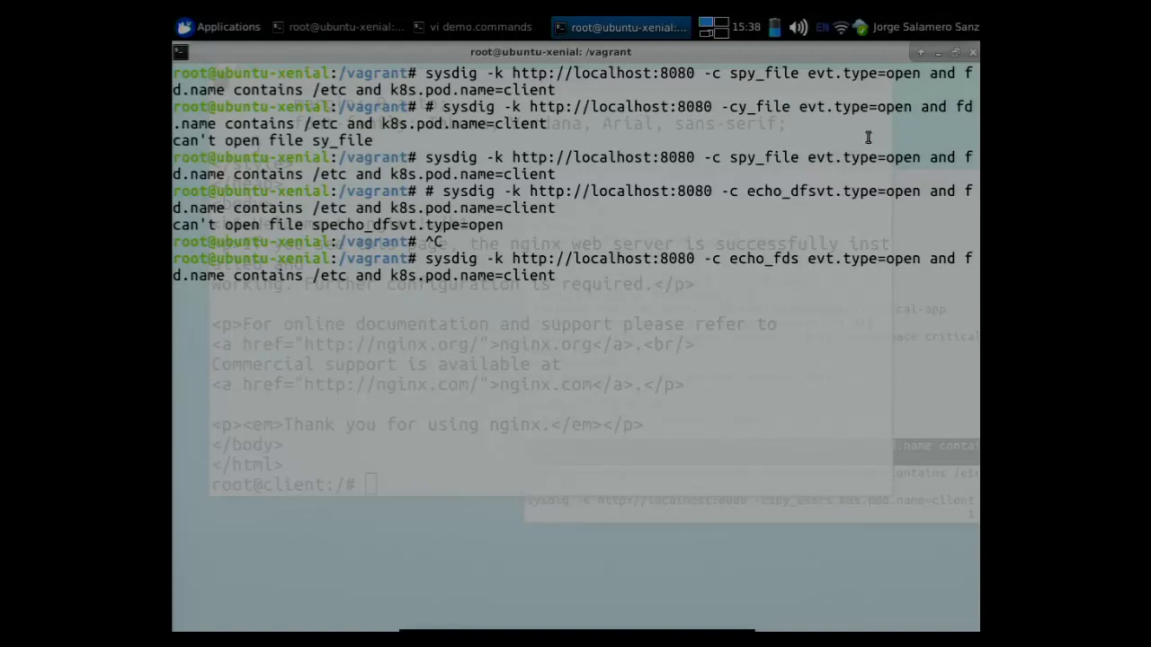
click(479, 27)
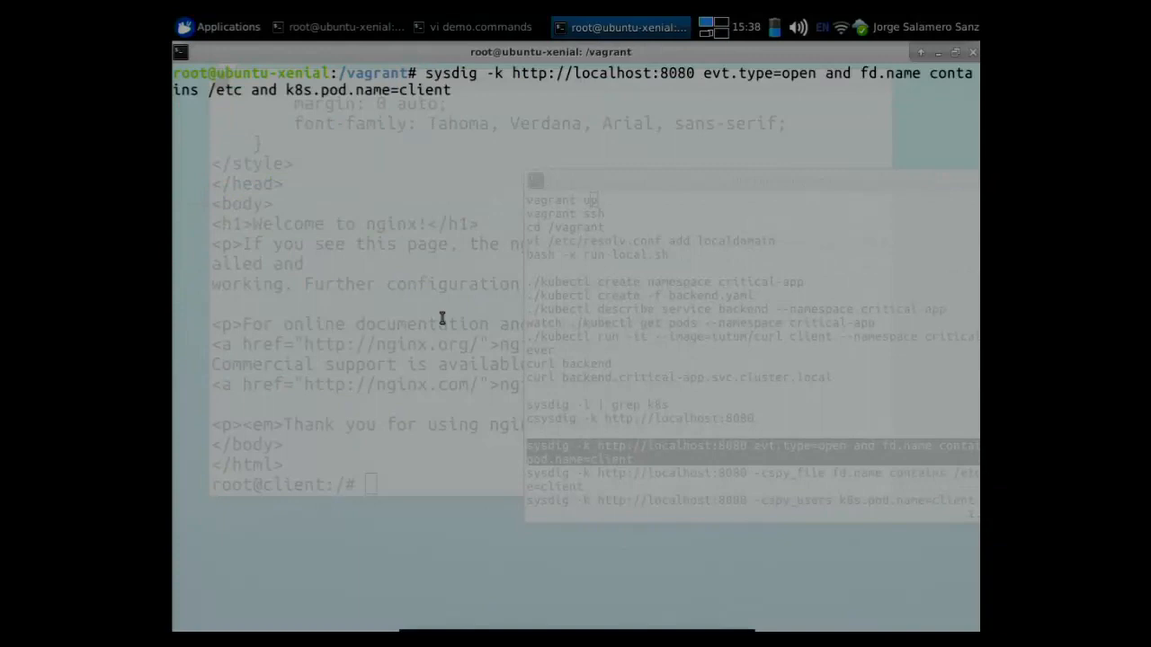
Run sysdig with spy_file on the client pod, dumping /etc/nsswitch.conf and host.conf as curl reads them.
text(echo_fds )
key(Return)
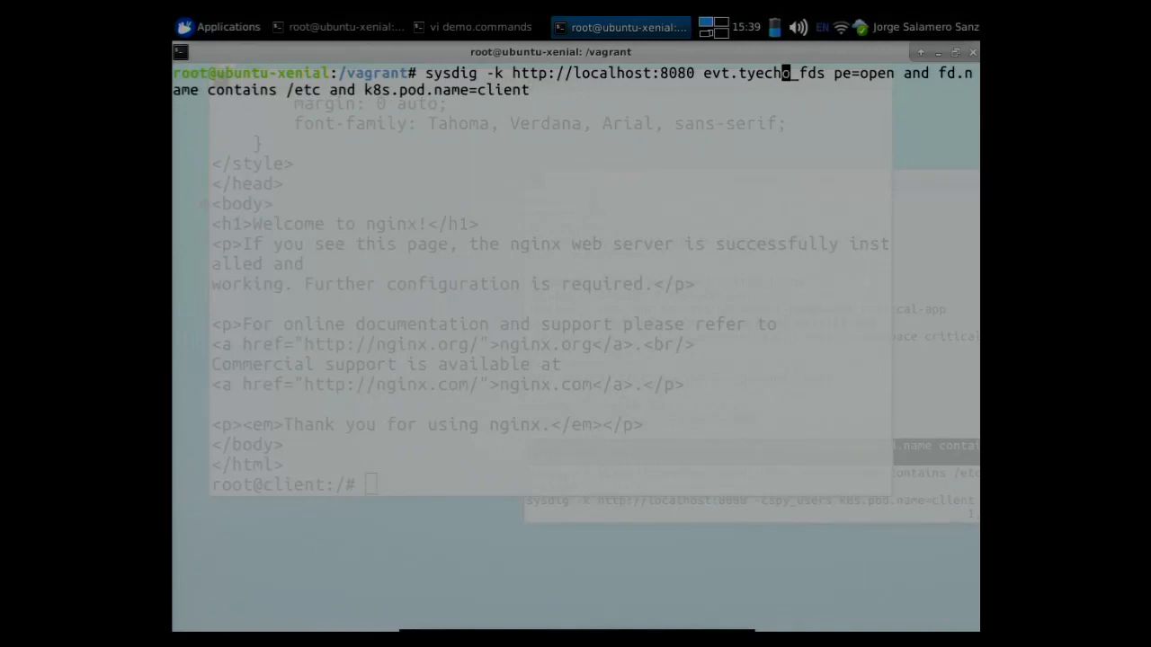
click(478, 27)
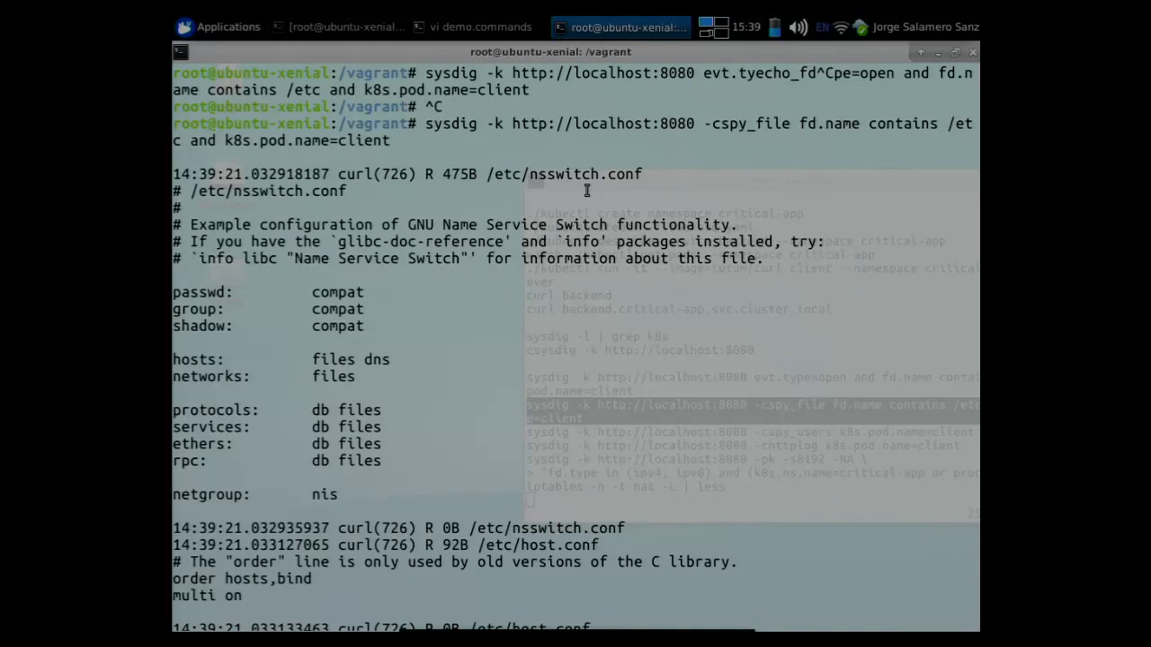
Scroll to the /etc/resolv.conf read showing localdomain search domains, nameserver 10.0.2.15 and ndots:5.
scroll(down, 3)
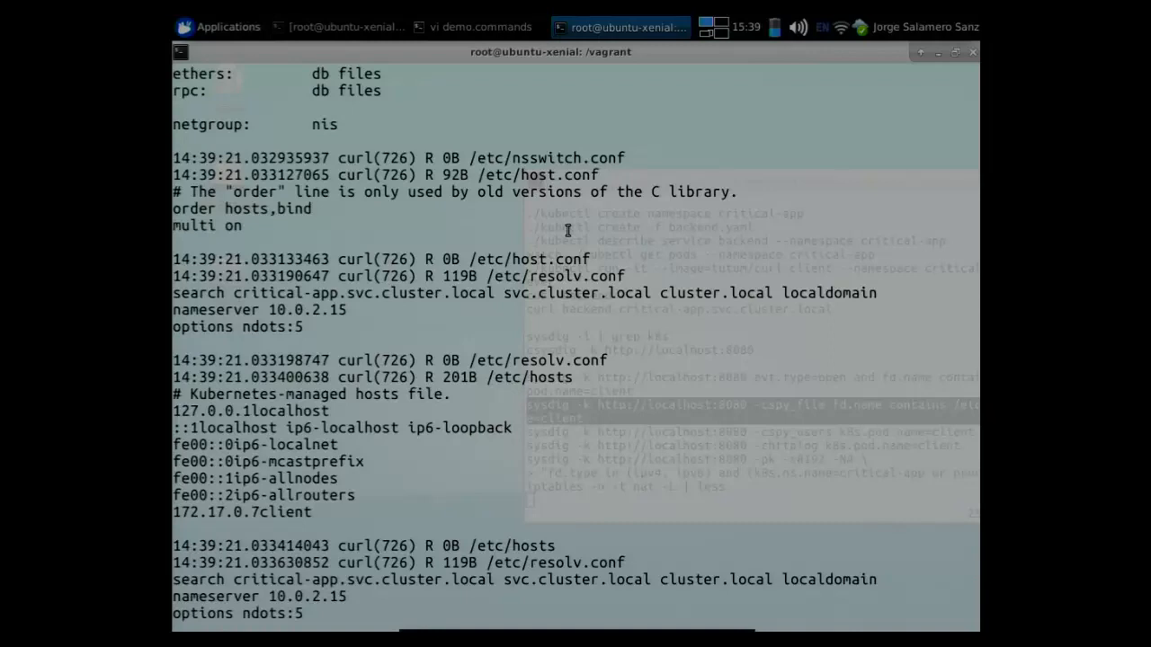
scroll(down, 3)
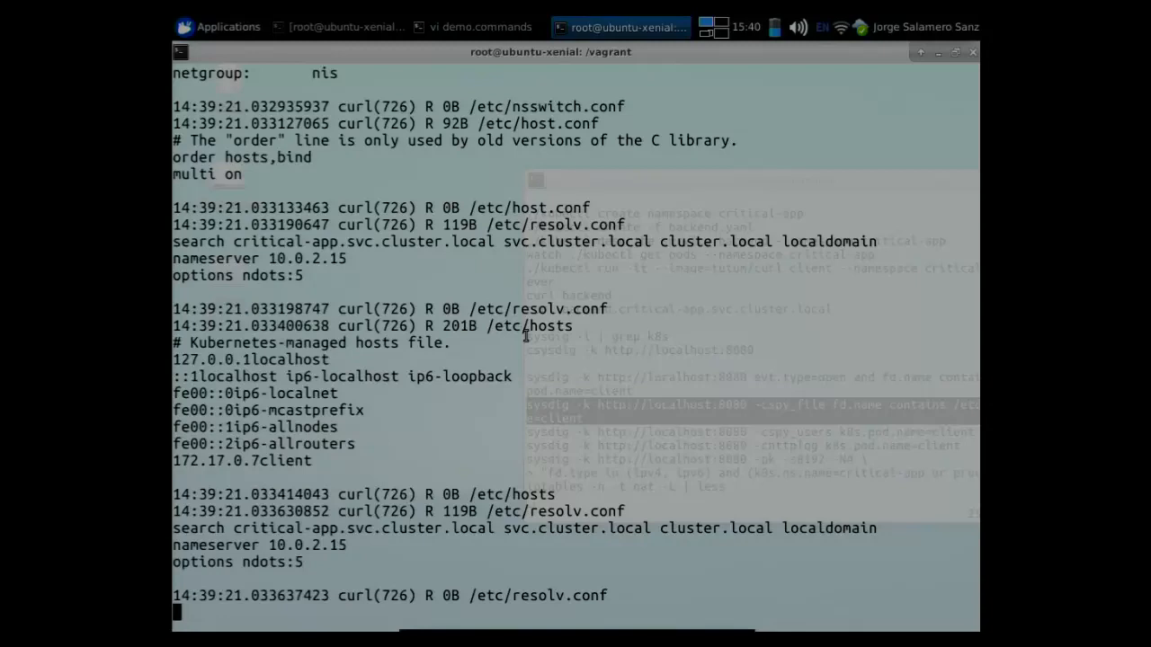
Run spy_users then httplog on the client pod, capturing curl backend and a GET to backend/ returning 200.
click(475, 15)
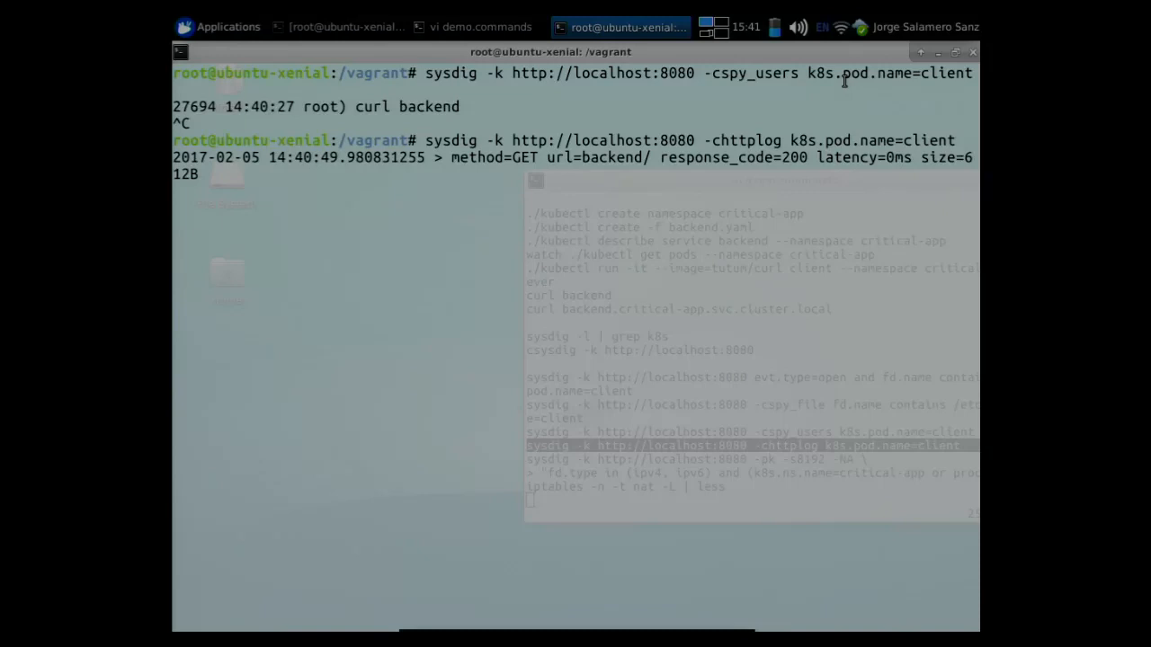
Switch to the vi window holding the demo.commands notes.
click(479, 27)
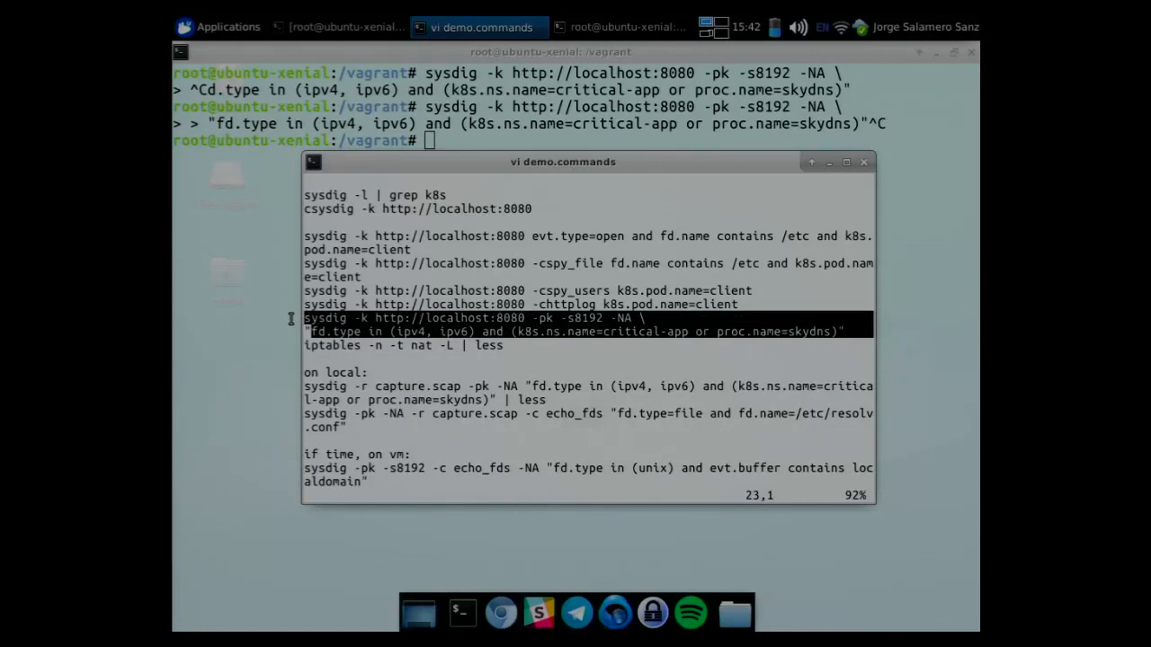
click(622, 27)
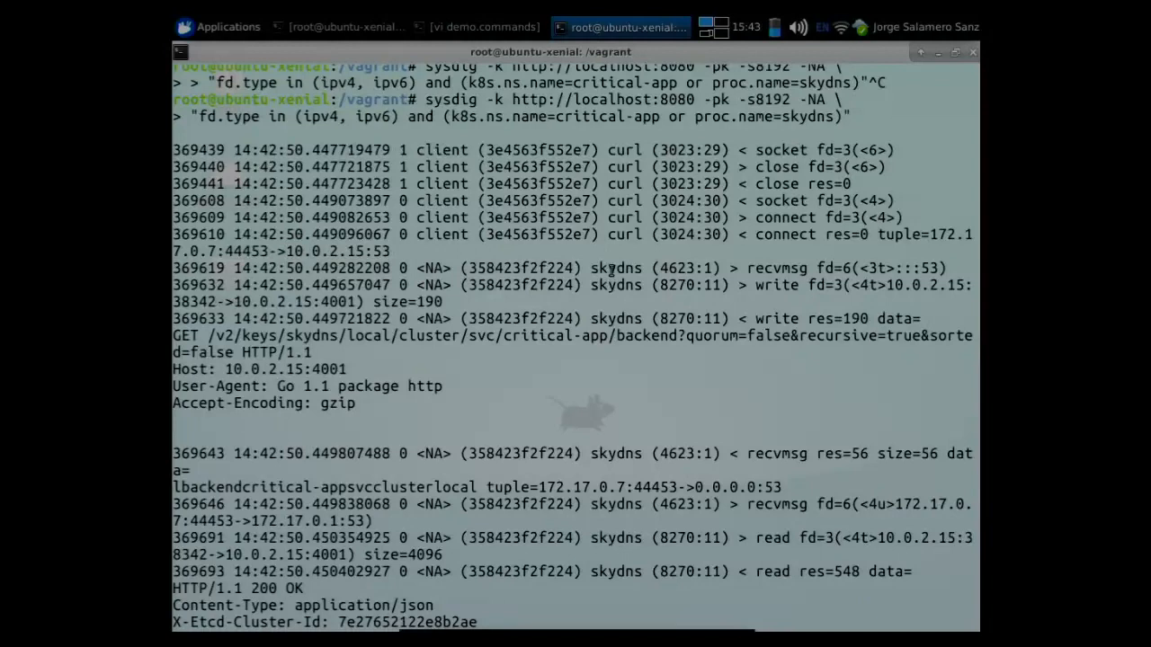
Highlight skydns's GET /v2/keys/skydns/local/cluster/svc/critical-app/backend request in the capture.
double_click(614, 268)
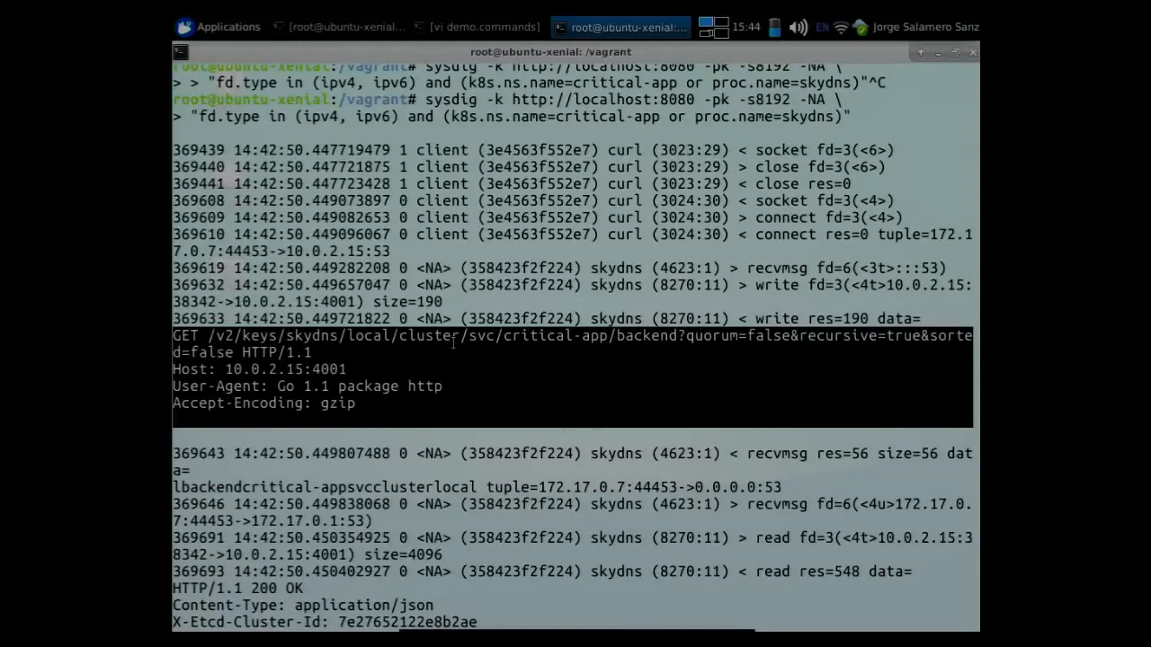
scroll(down, 3)
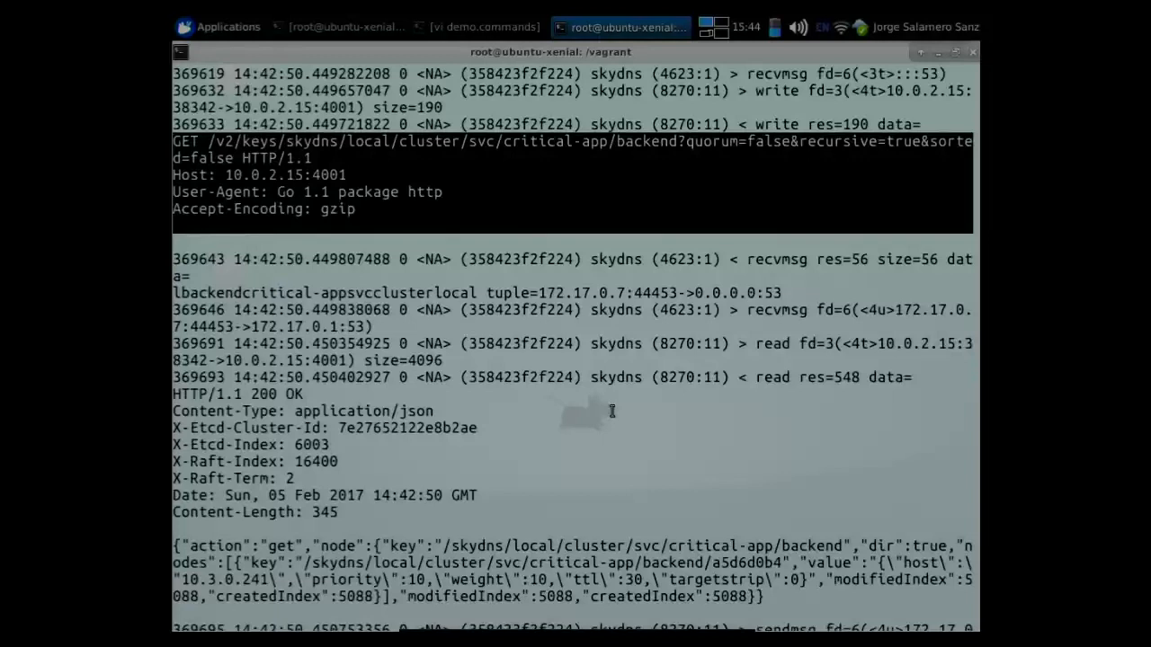
scroll(down, 3)
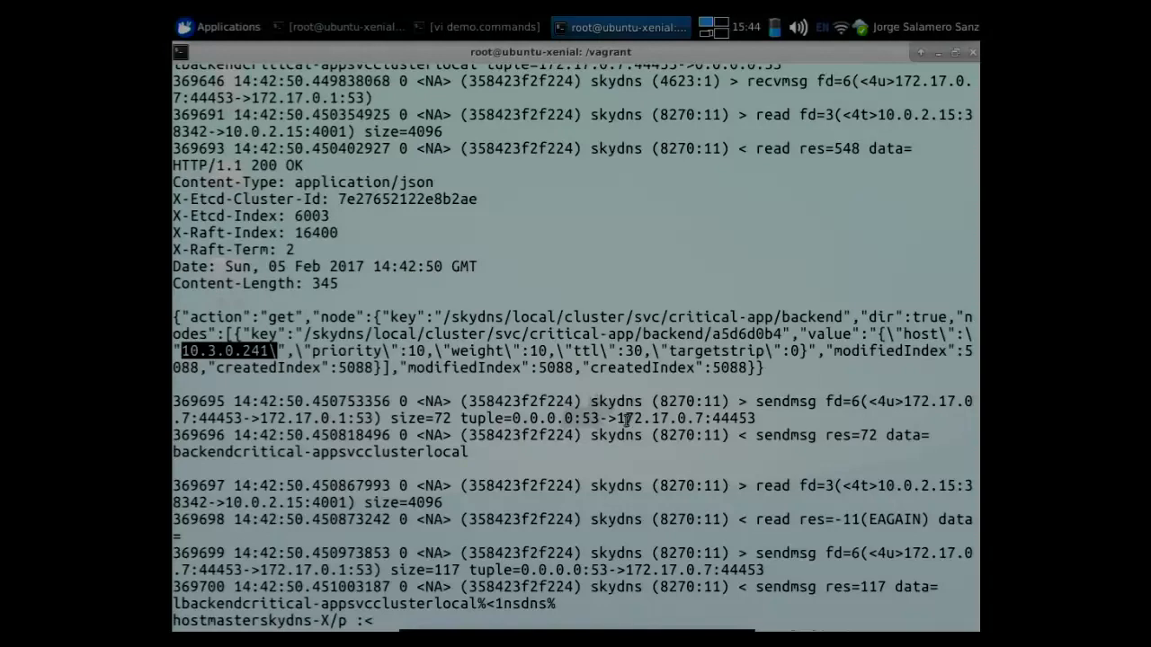
scroll(down, 3)
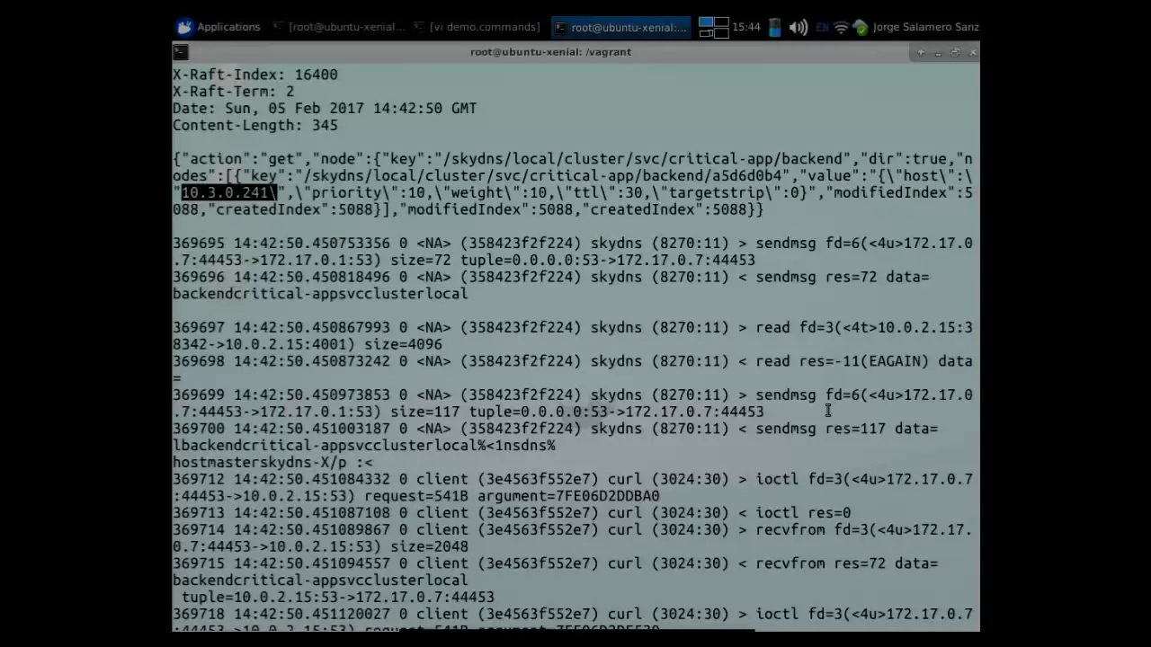
scroll(down, 3)
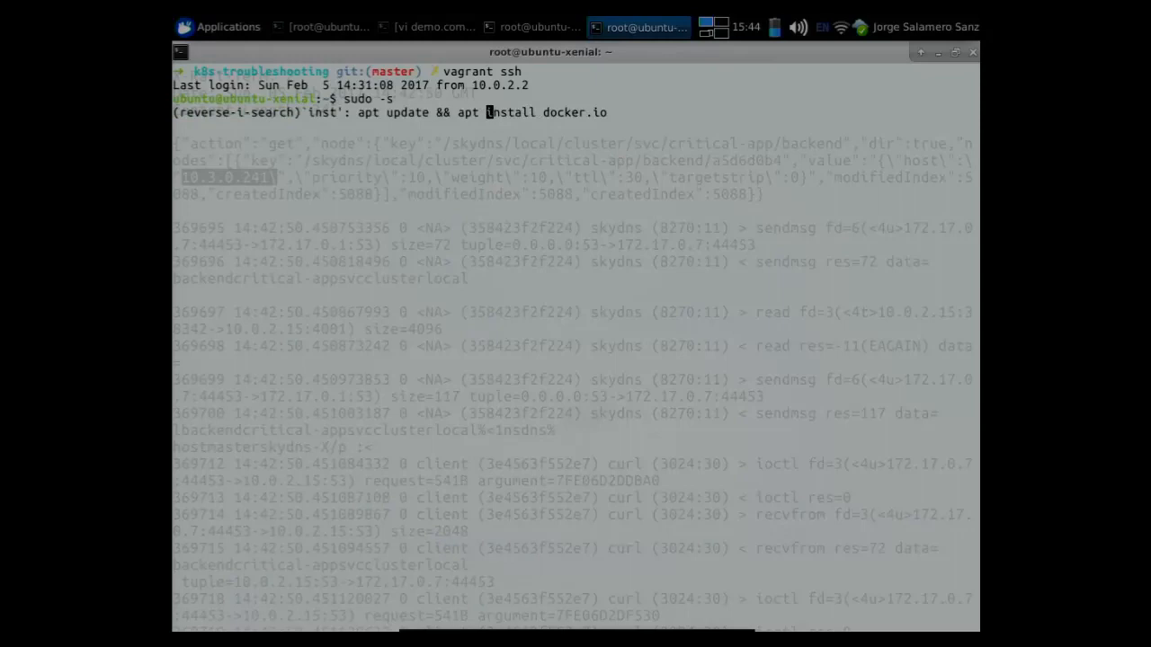
In the new VM root shell, change directory to /vagrant before returning to the sysdig trace.
text(./ku)
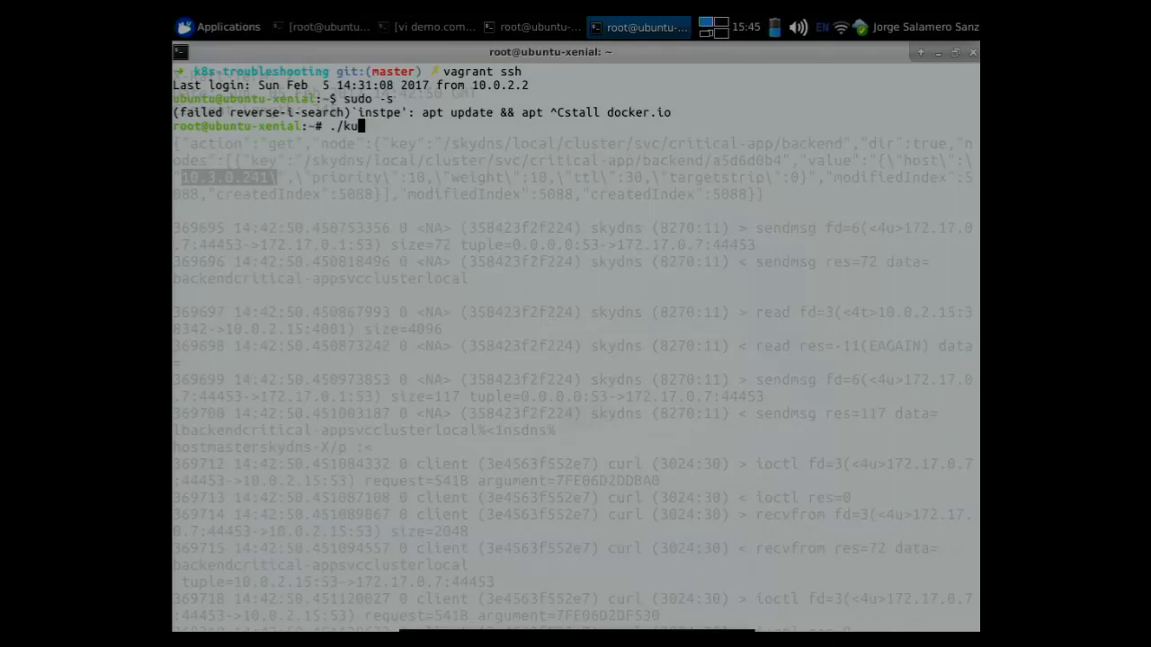
text(cd /vagrant)
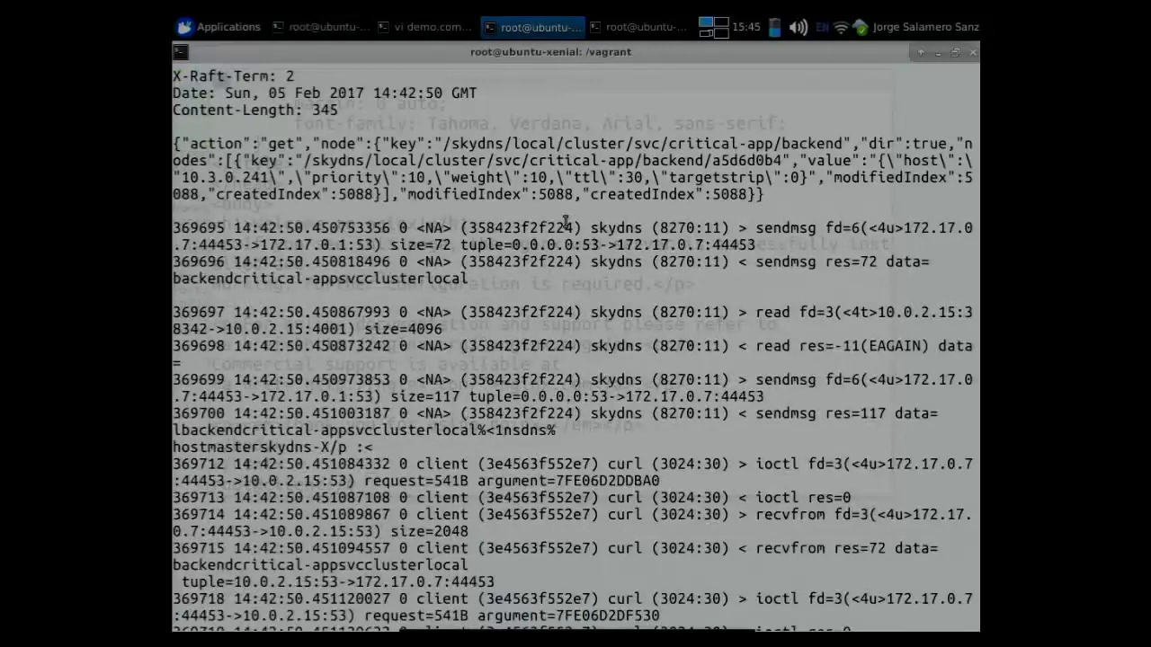
Scroll the trace and highlight curl's service address 10.3.0.241:80 and nginx's 172.17.0.5:80.
scroll(down, 3)
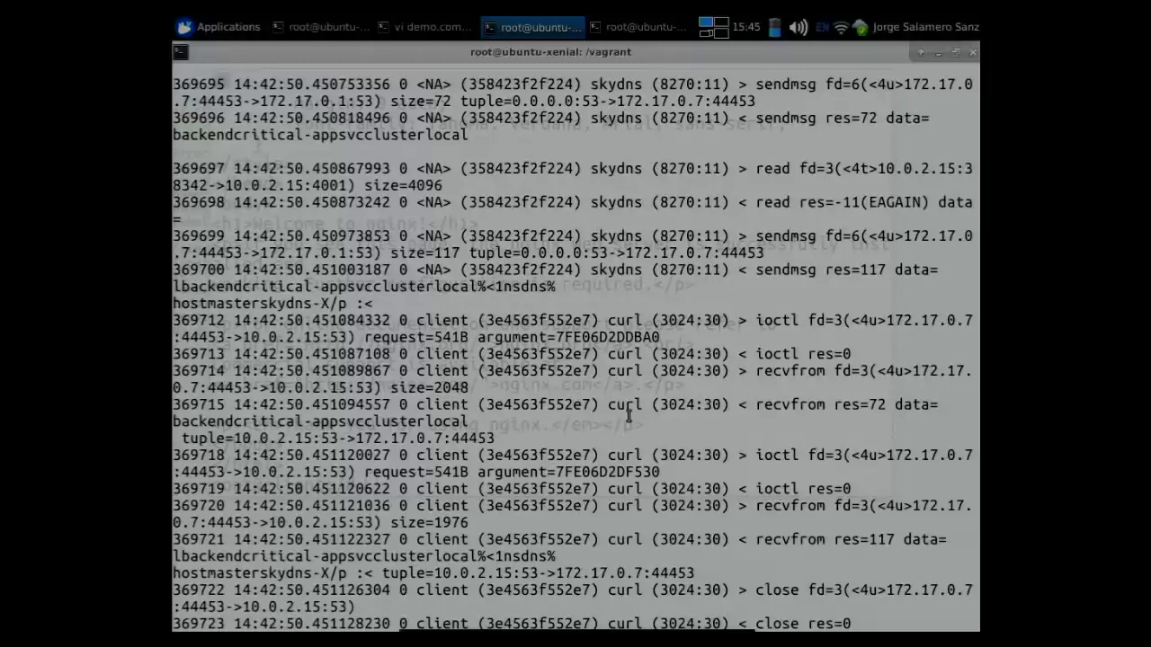
scroll(down, 3)
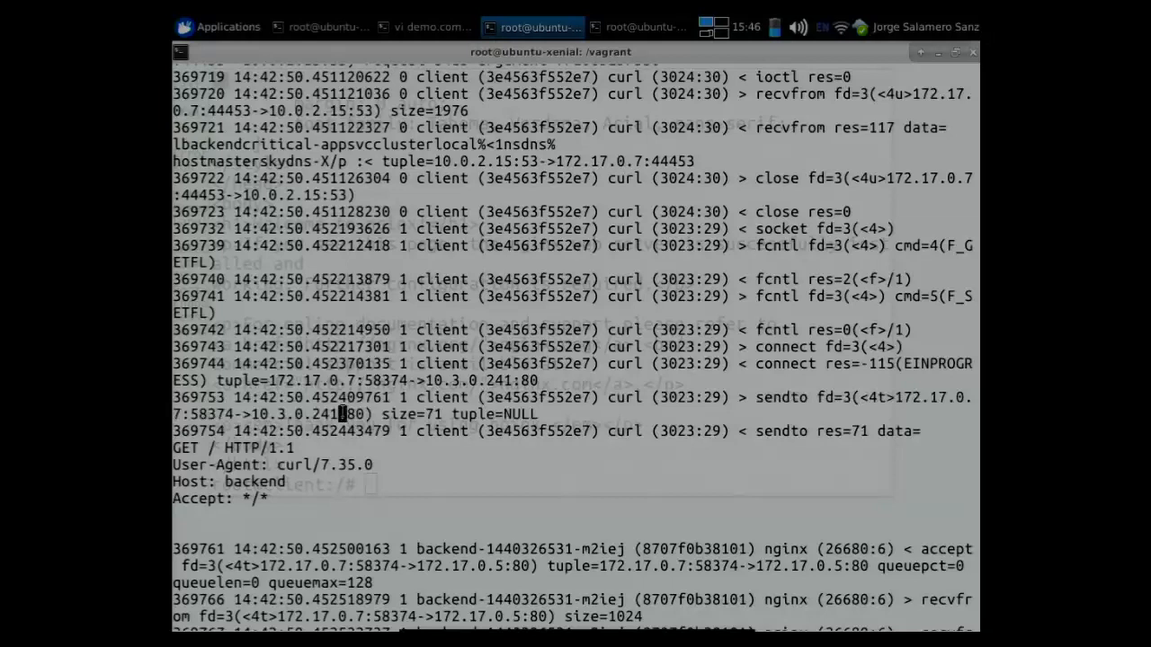
double_click(338, 414)
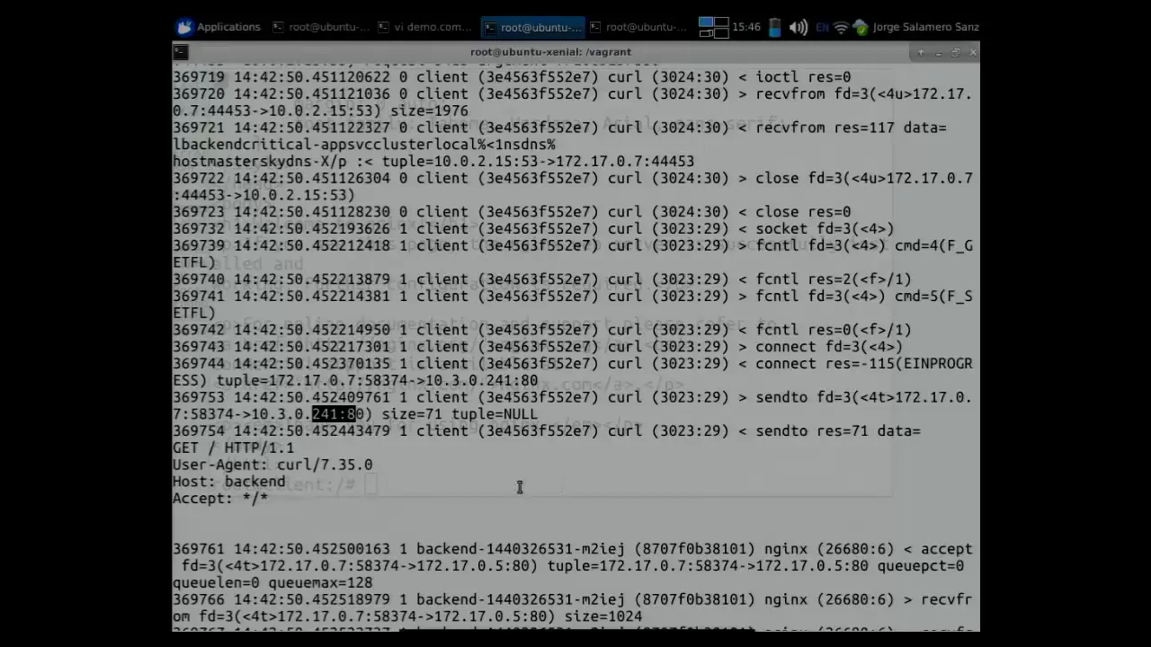
double_click(784, 550)
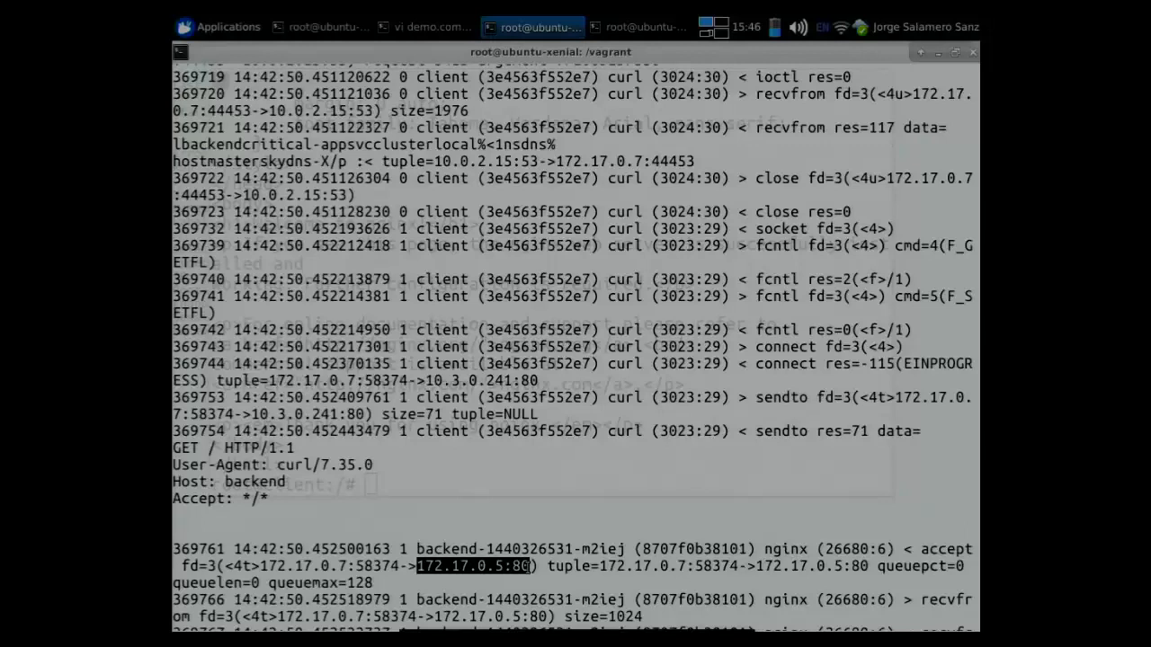
scroll(down, 3)
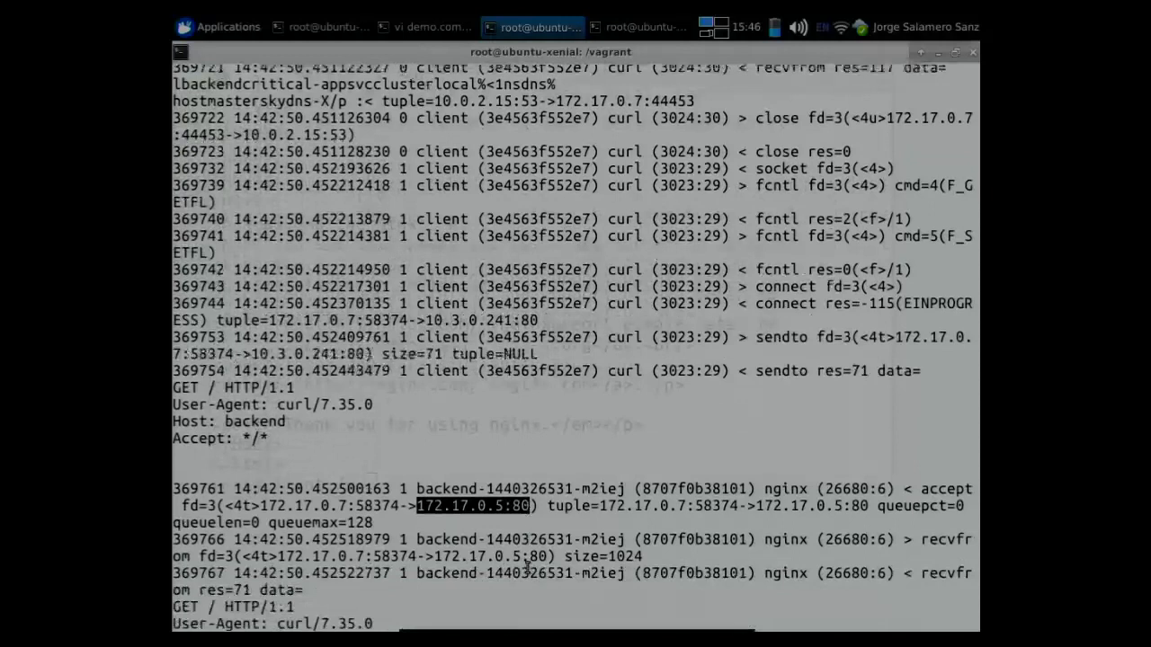
scroll(down, 3)
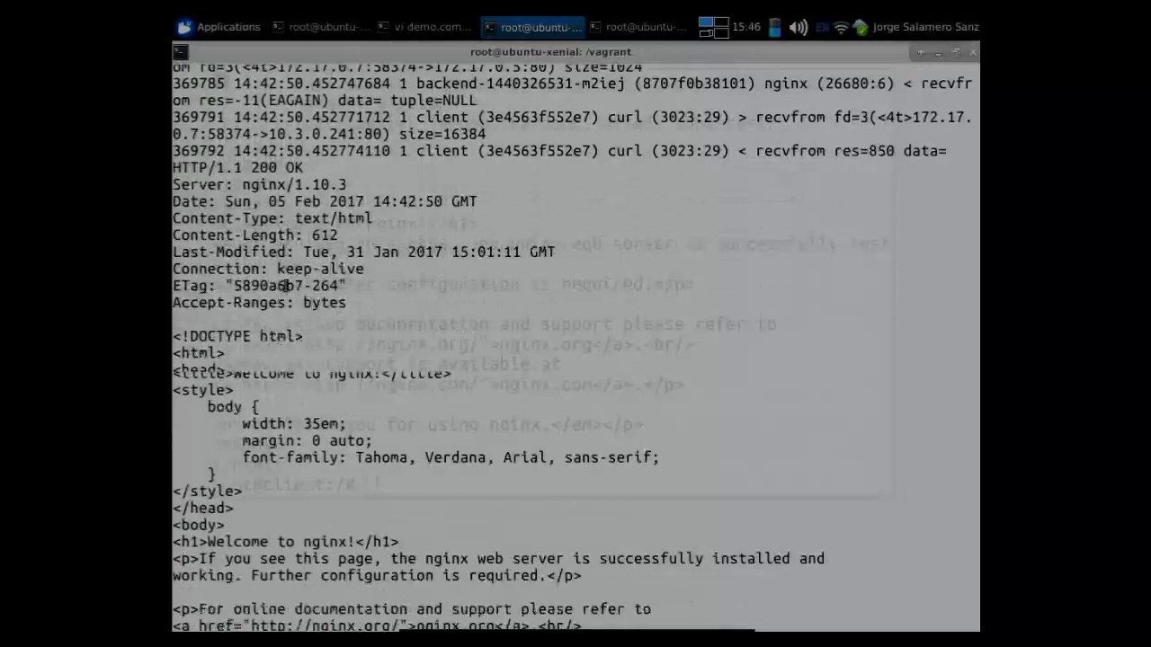
Scroll through nginx's HTTP 200 welcome page down to the socket close calls.
scroll(down, 3)
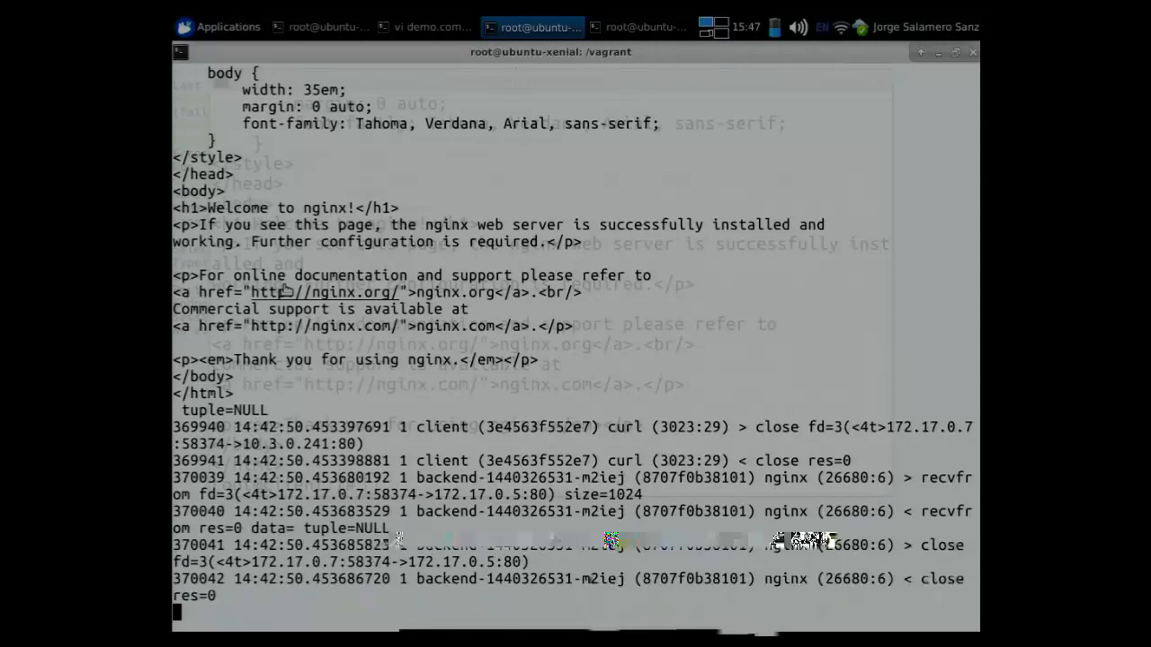
Stop sysdig with Ctrl+C and enter iptables -L -n -v -t nat to list the NAT table.
key(ctrl+c)
text(iptables -L -n -v |)
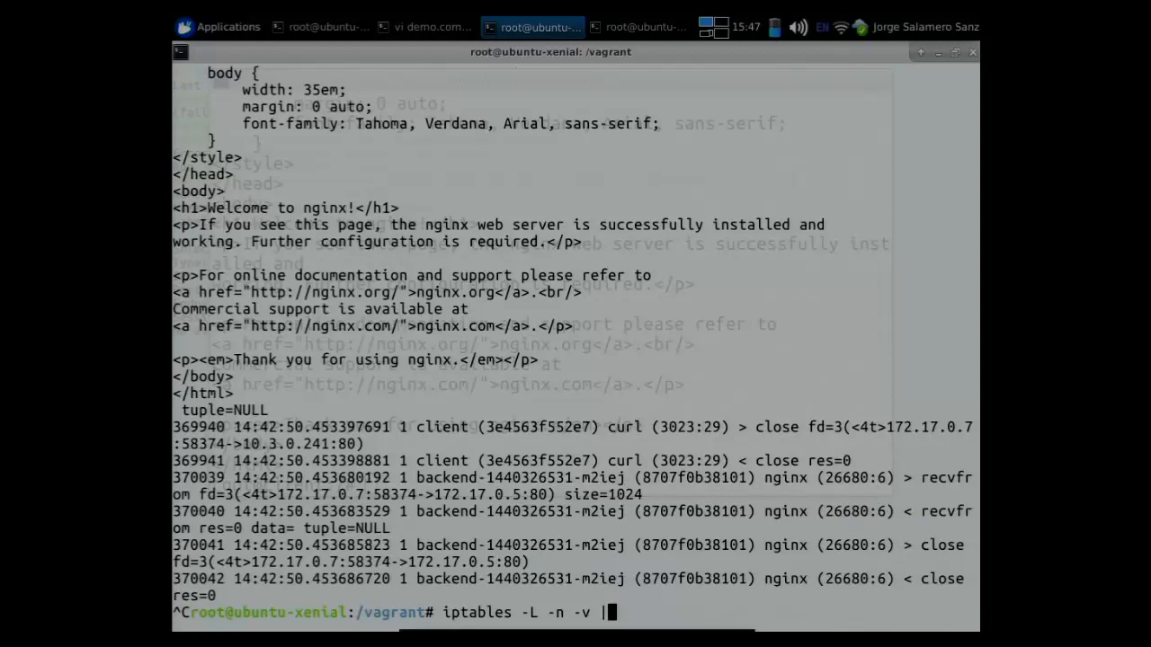
text( less)
key(Return)
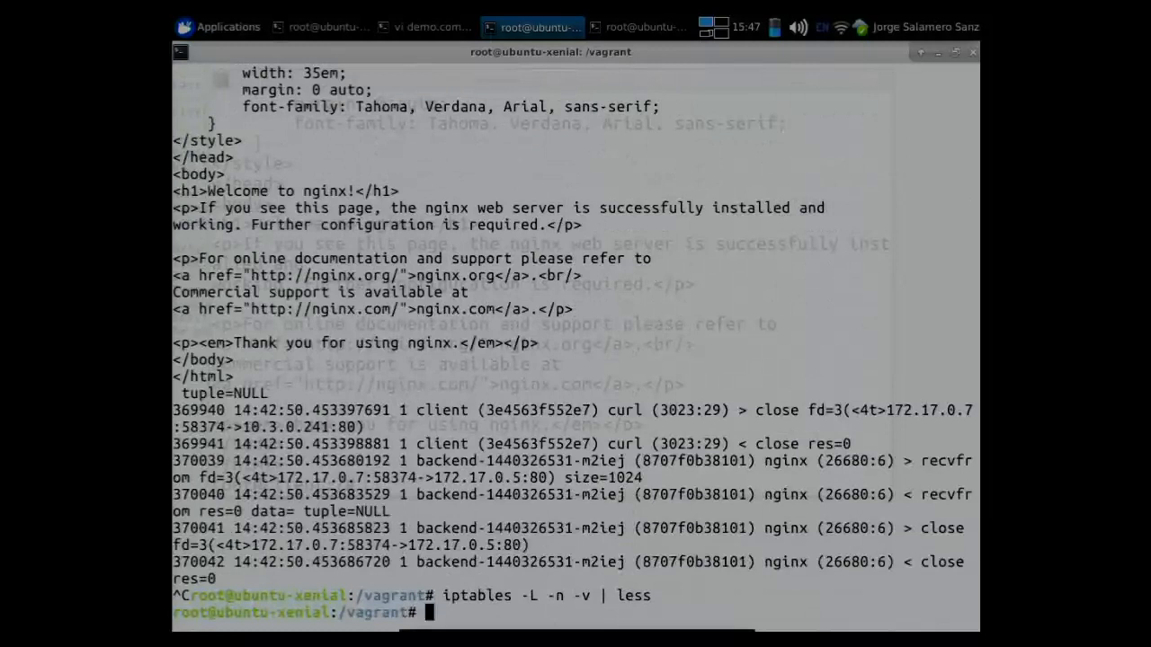
text(iptables -L -n -v -t na)
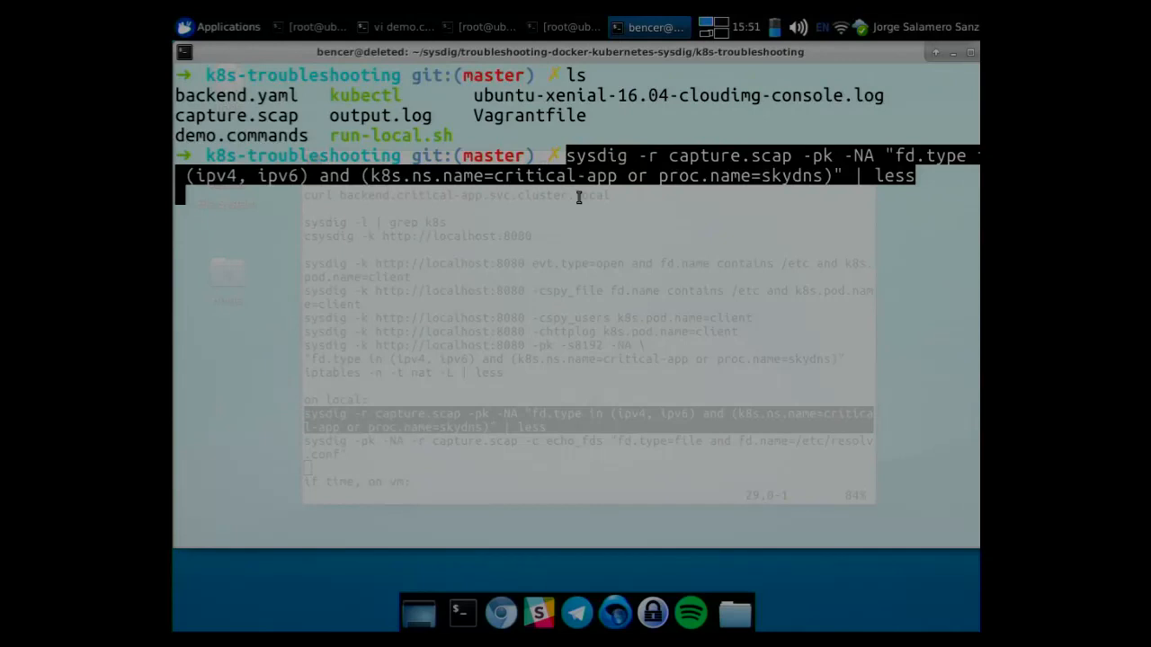
key(Return)
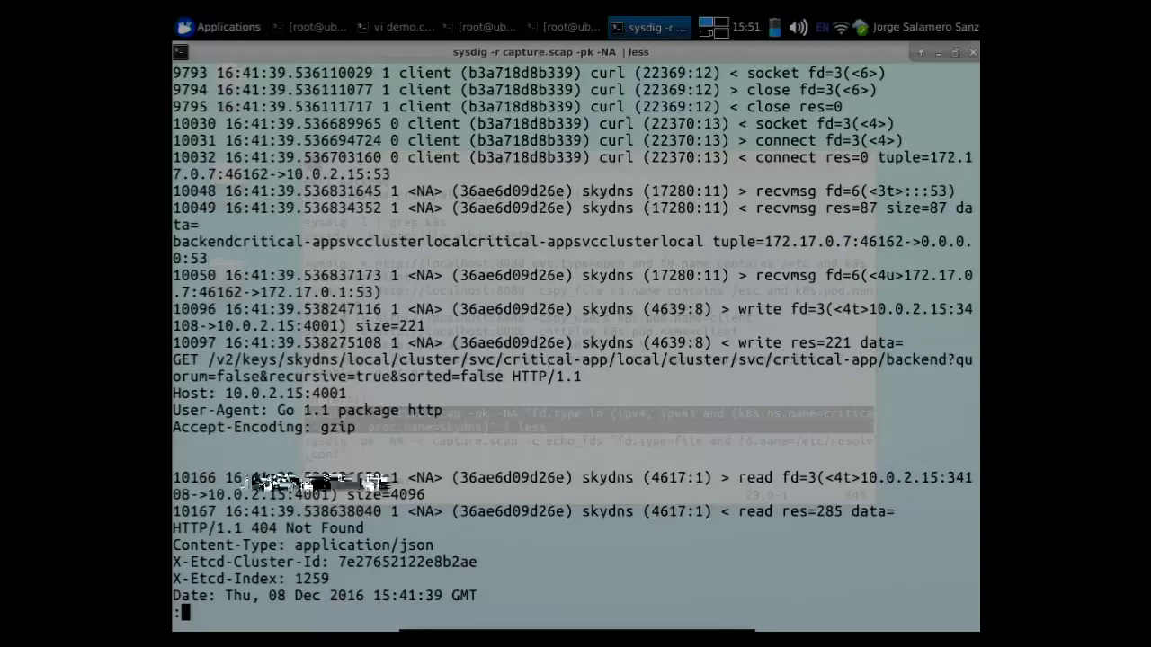
scroll(down, 3)
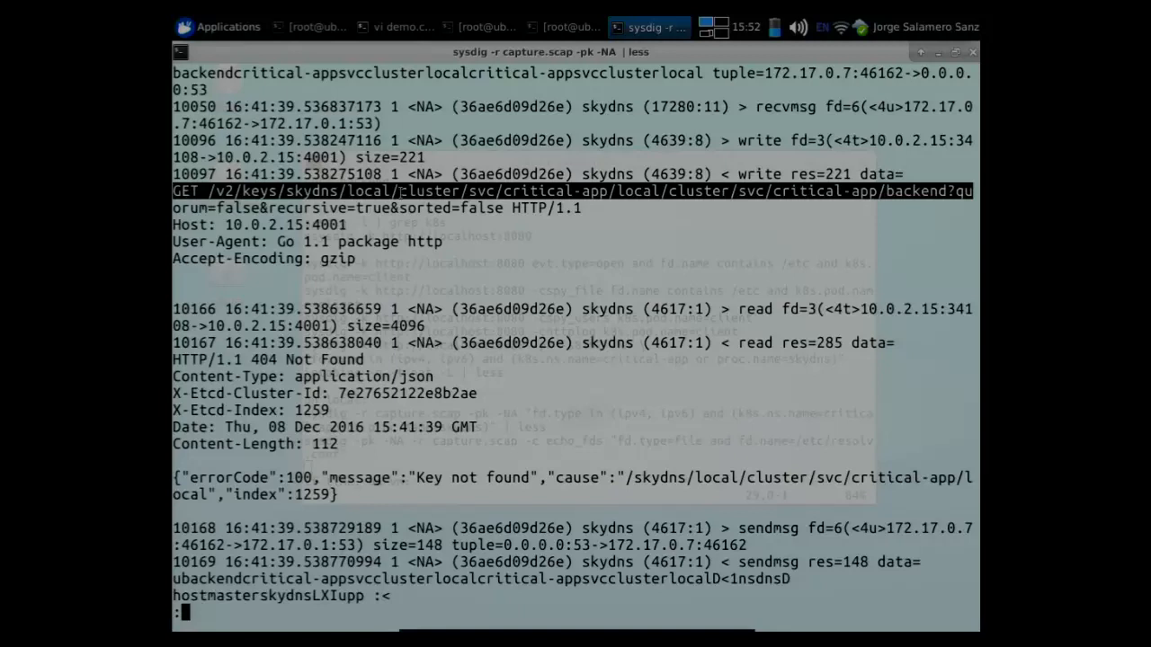
scroll(down, 3)
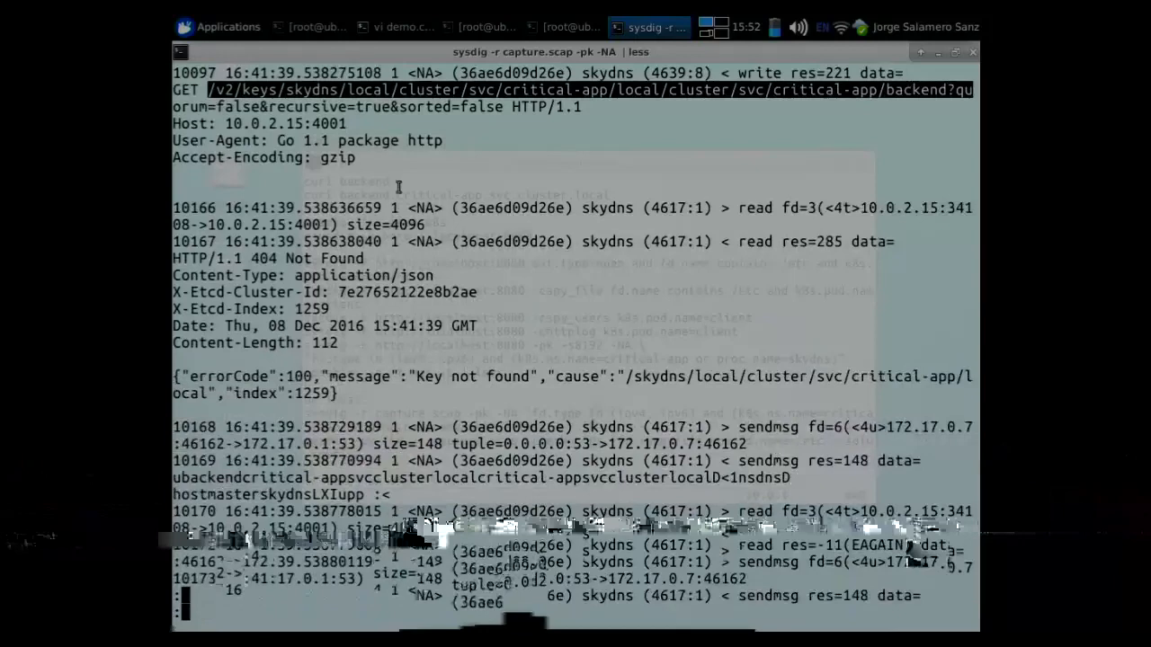
scroll(down, 3)
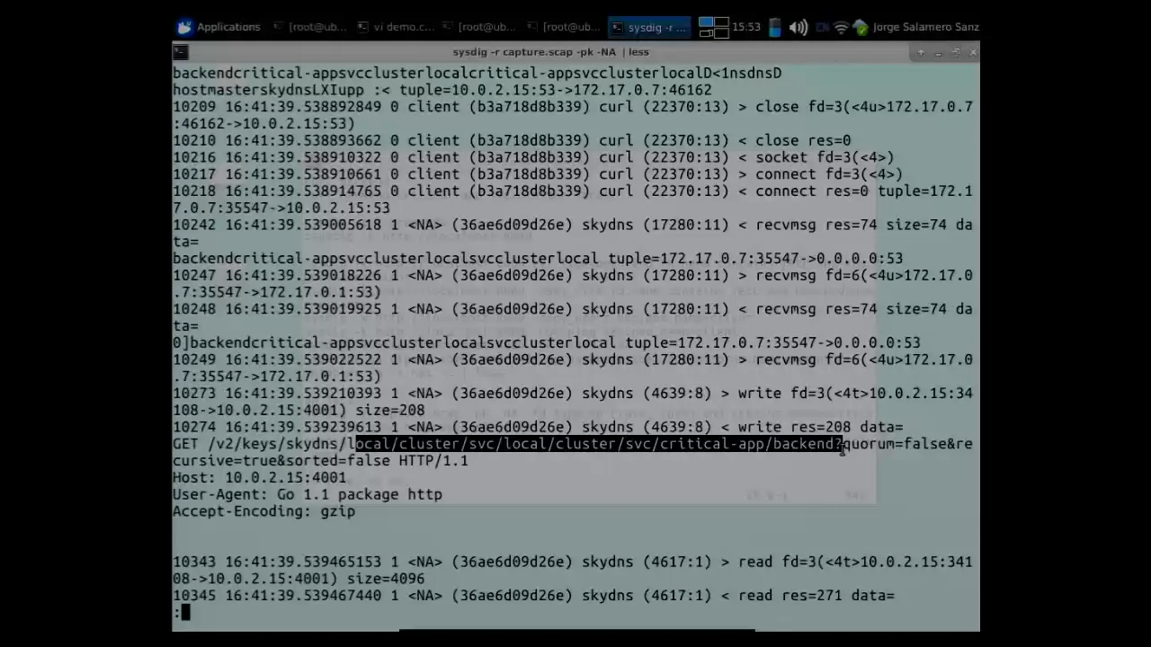
scroll(down, 3)
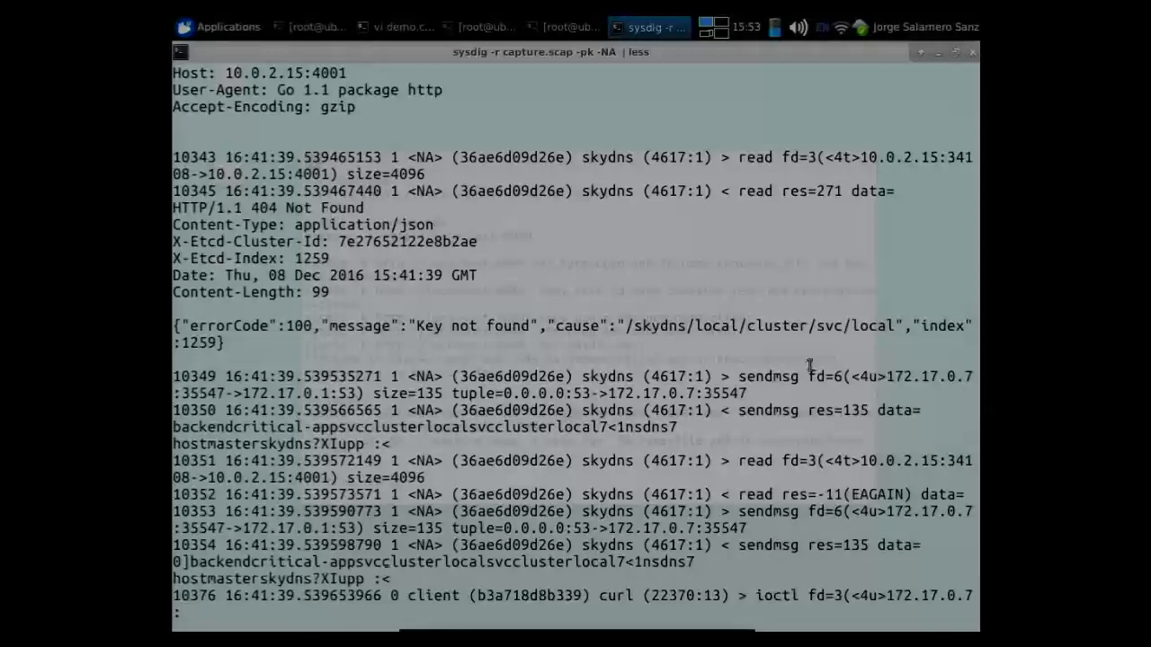
scroll(down, 3)
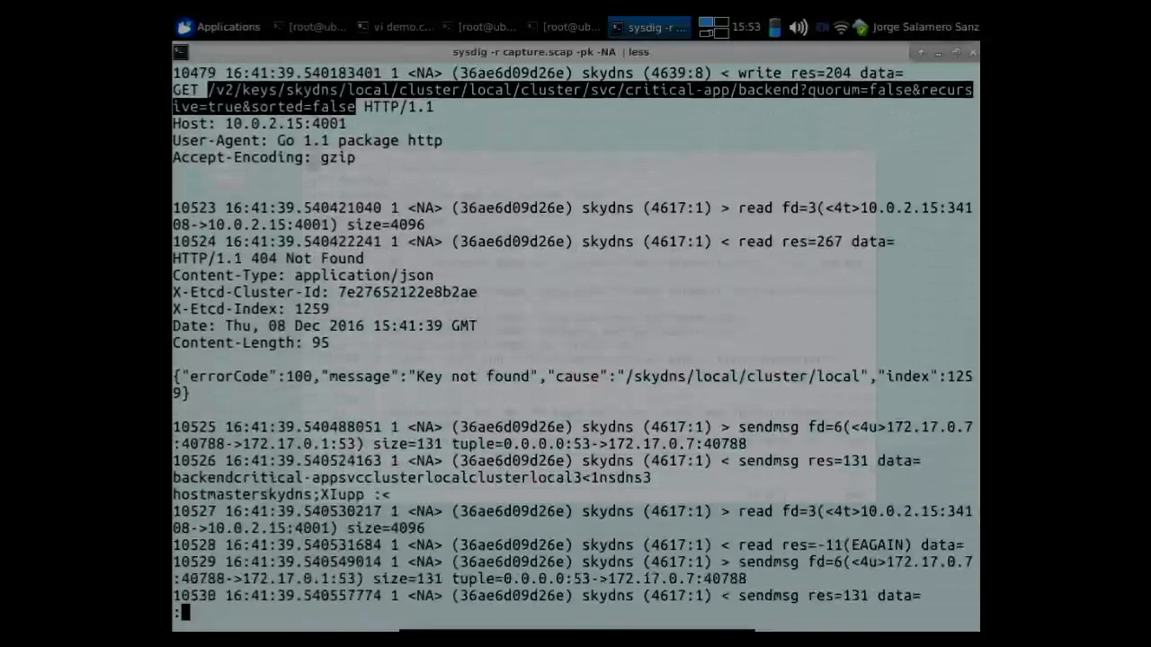
scroll(down, 3)
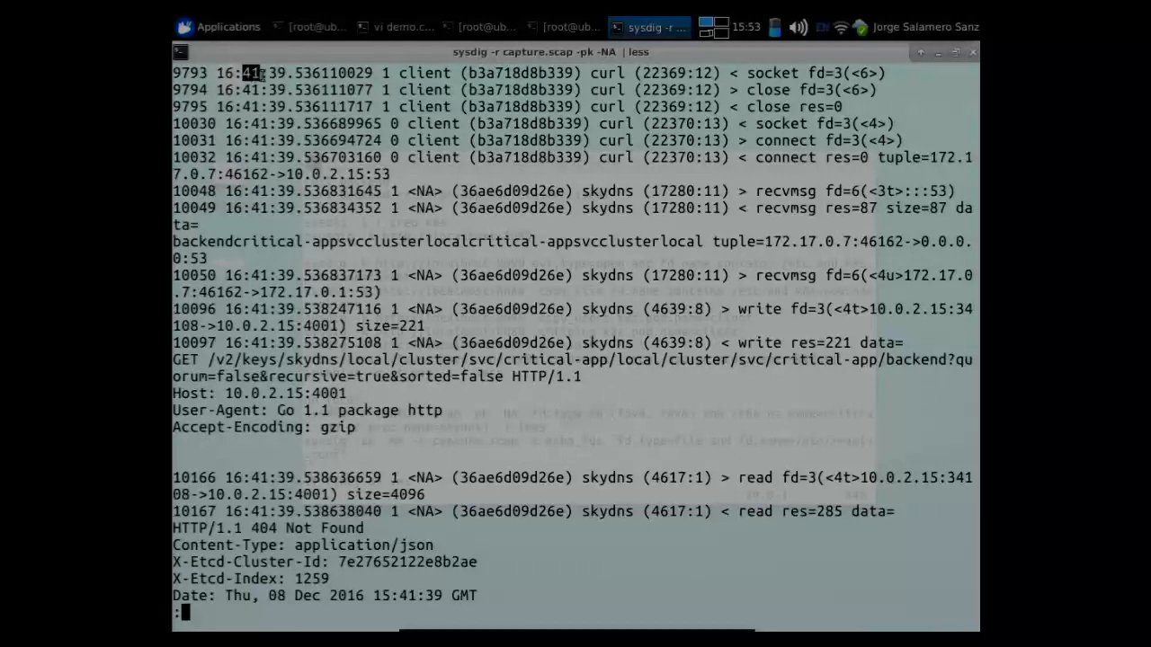
scroll(down, 3)
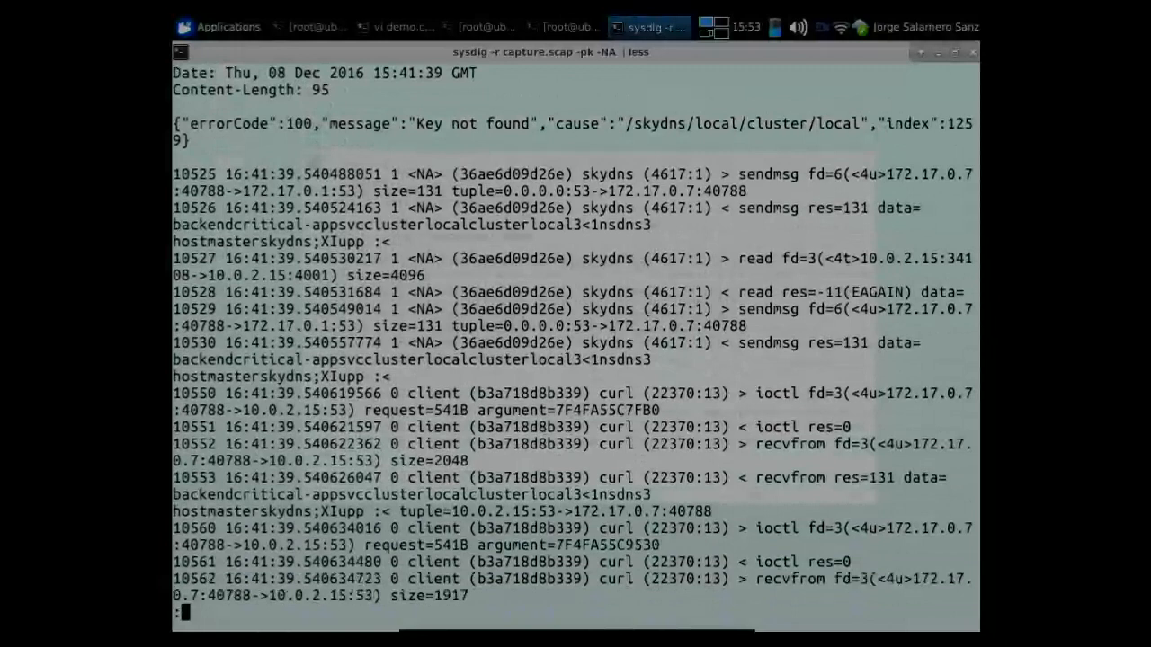
scroll(down, 3)
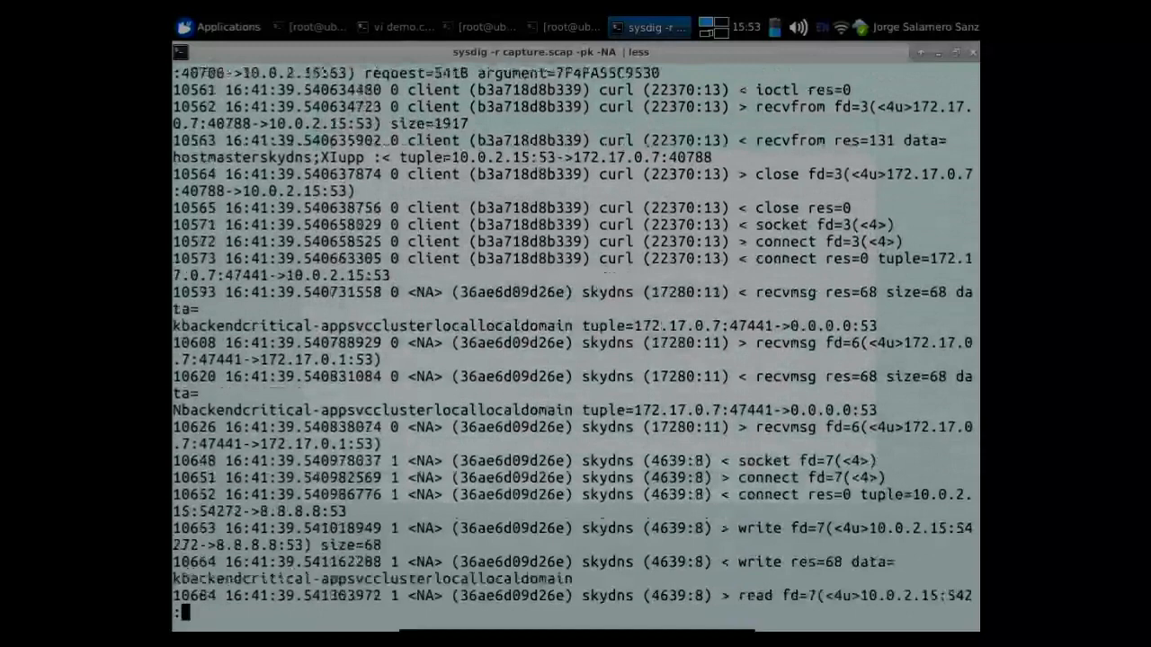
scroll(down, 3)
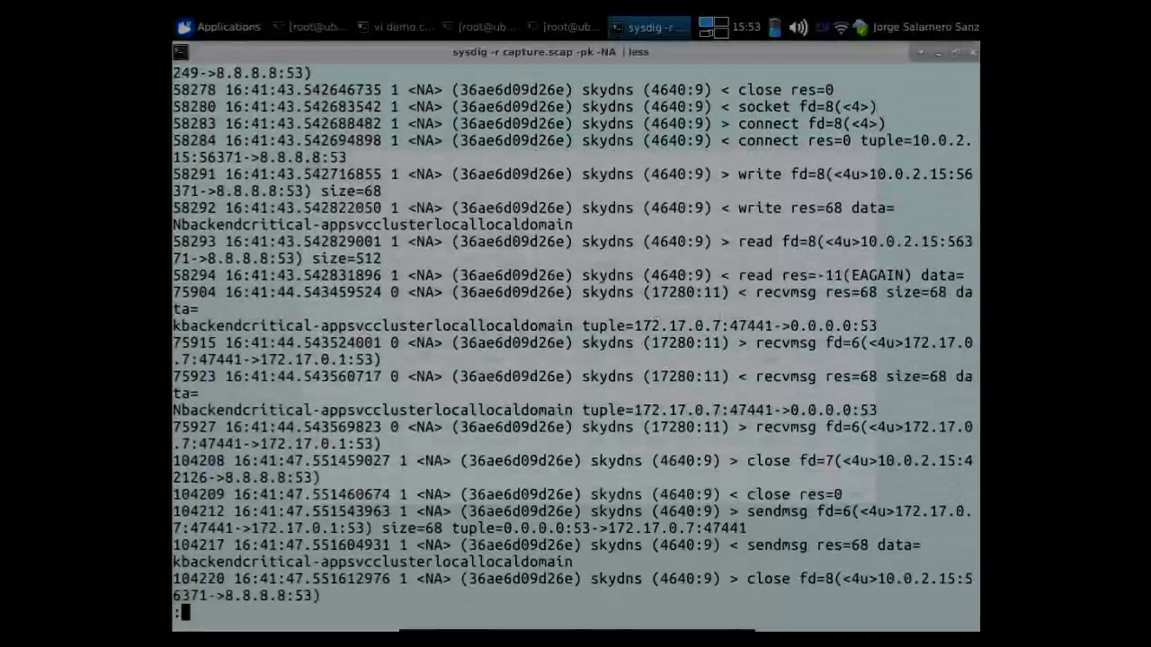
scroll(down, 3)
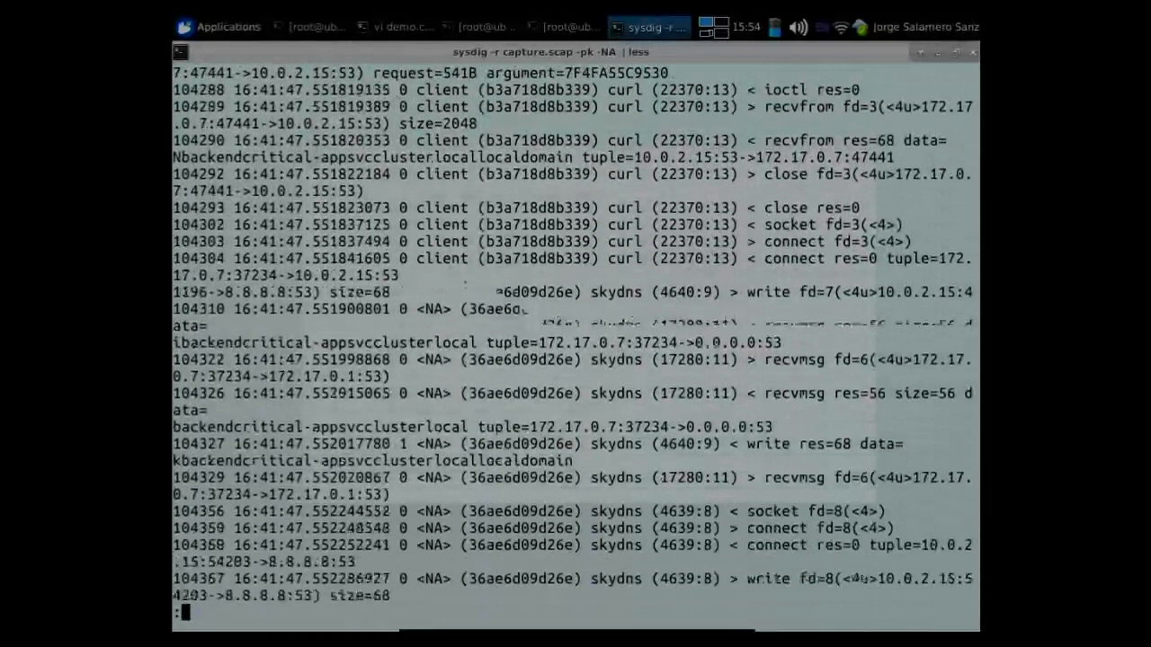
scroll(down, 3)
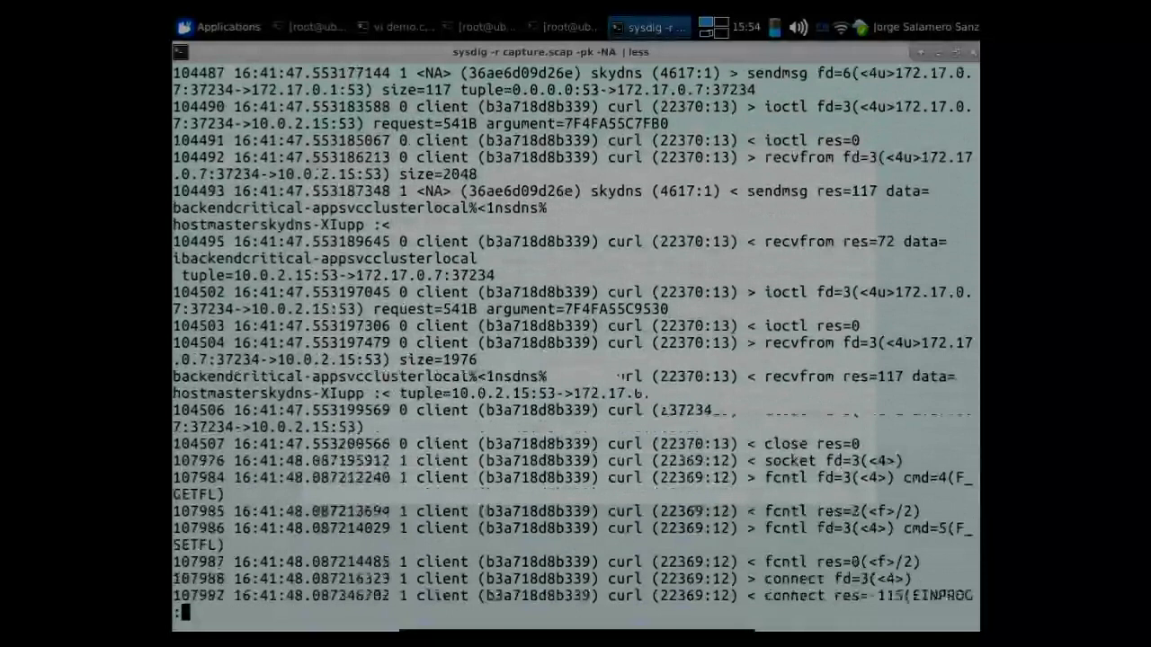
scroll(down, 3)
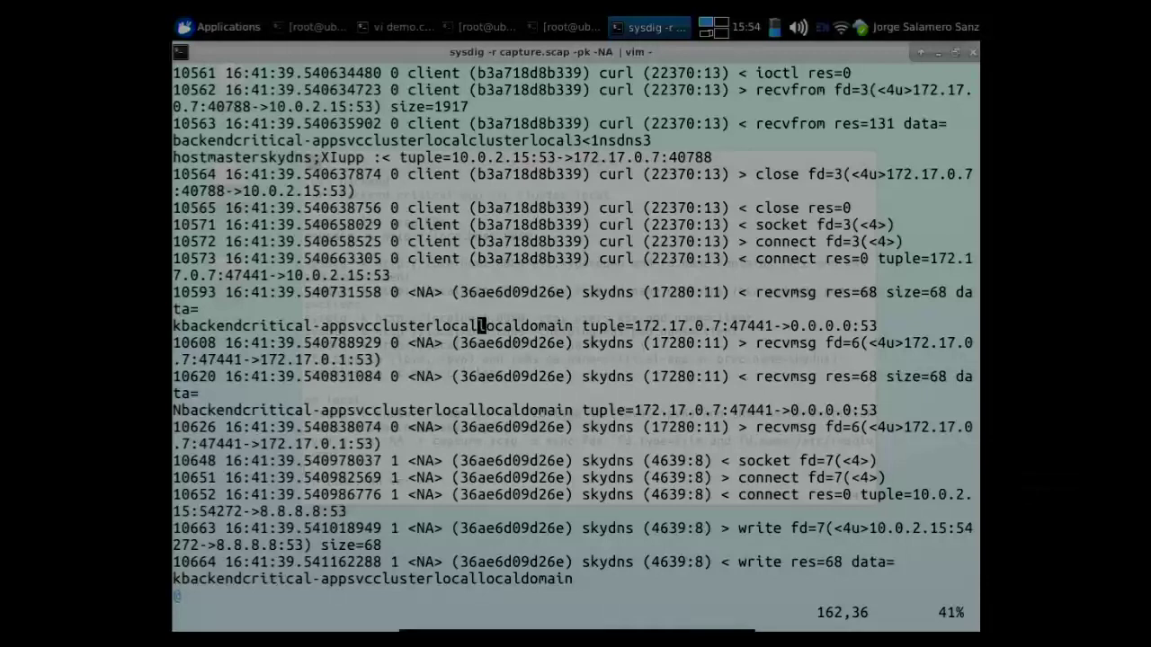
text(/localdomain)
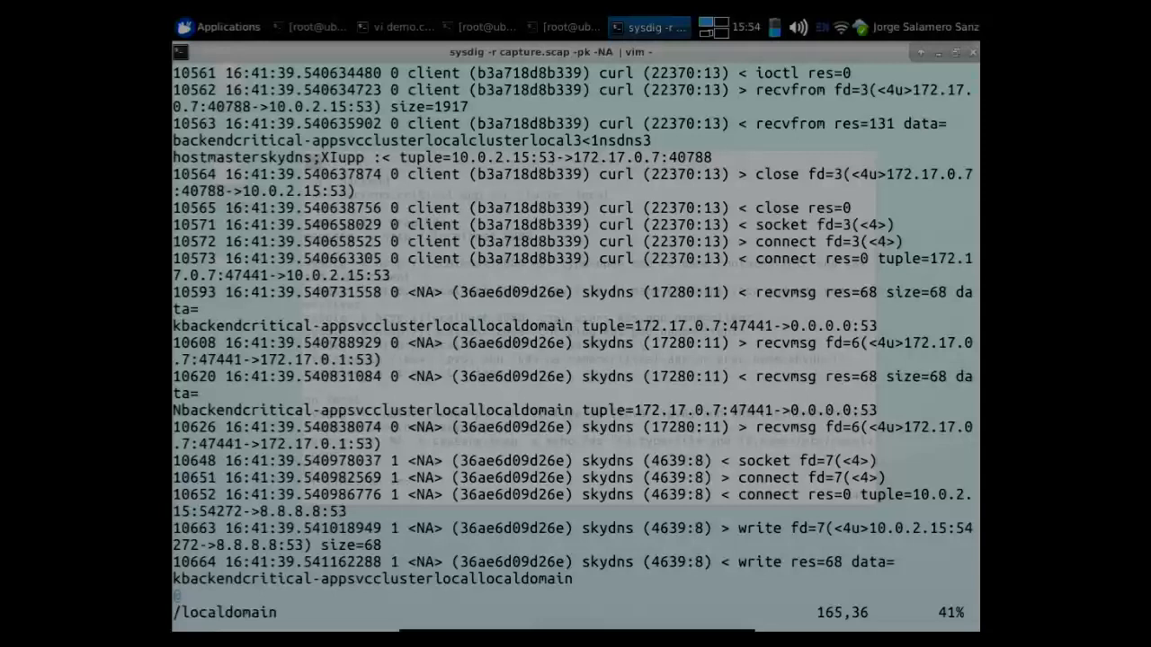
scroll(down, 3)
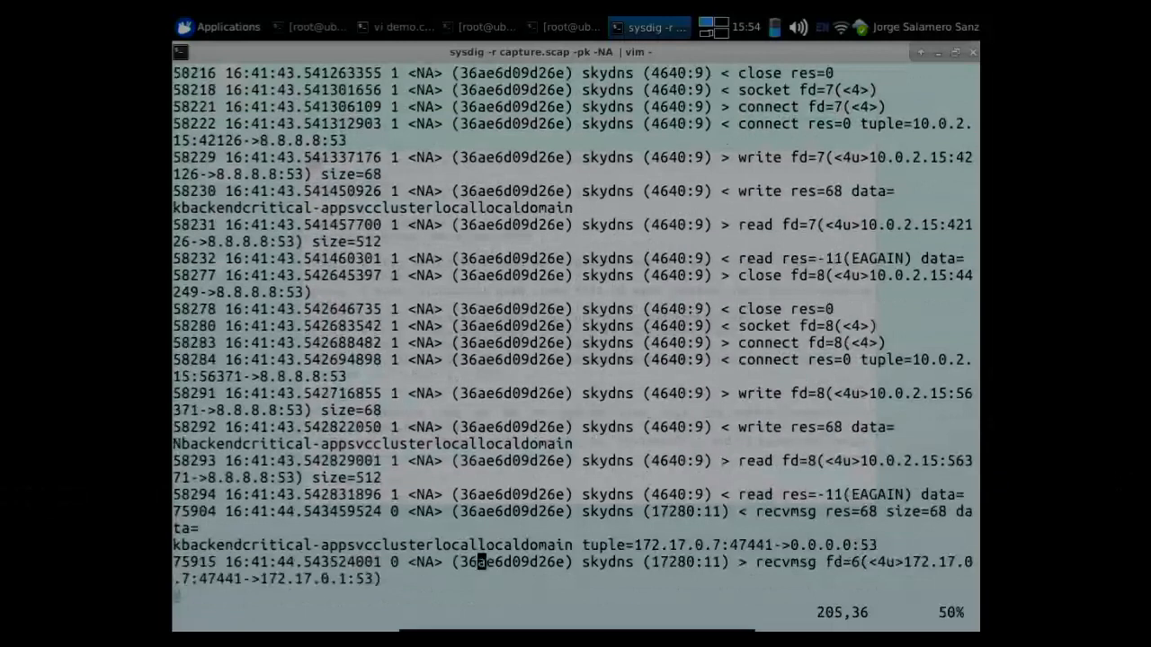
scroll(down, 3)
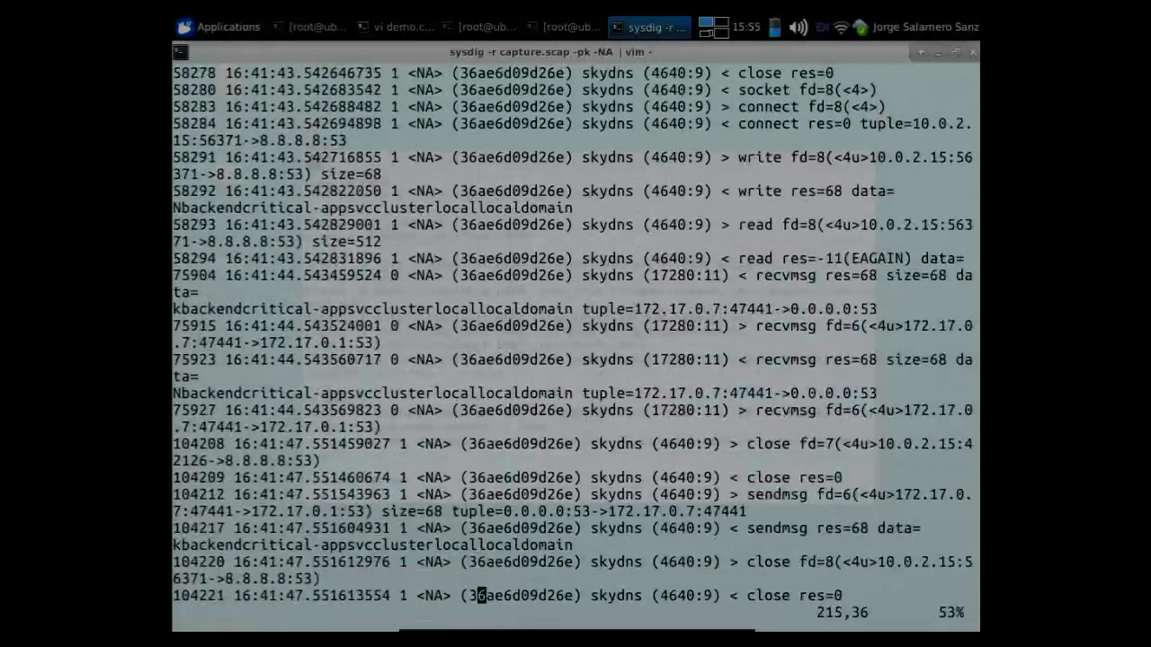
scroll(down, 3)
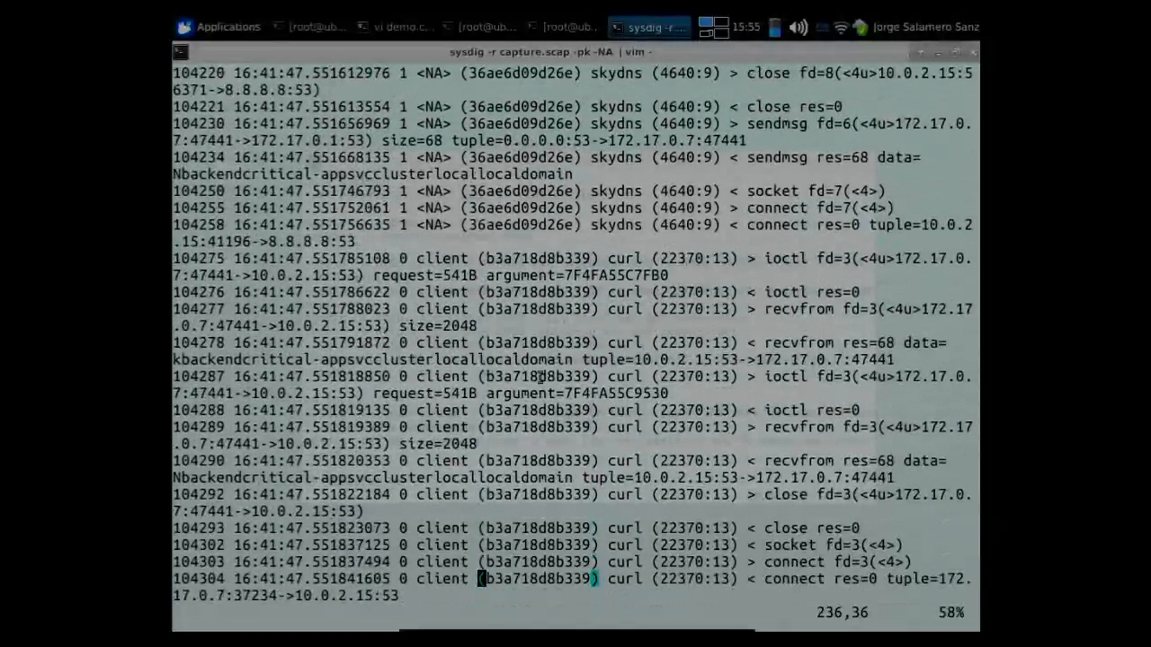
scroll(down, 3)
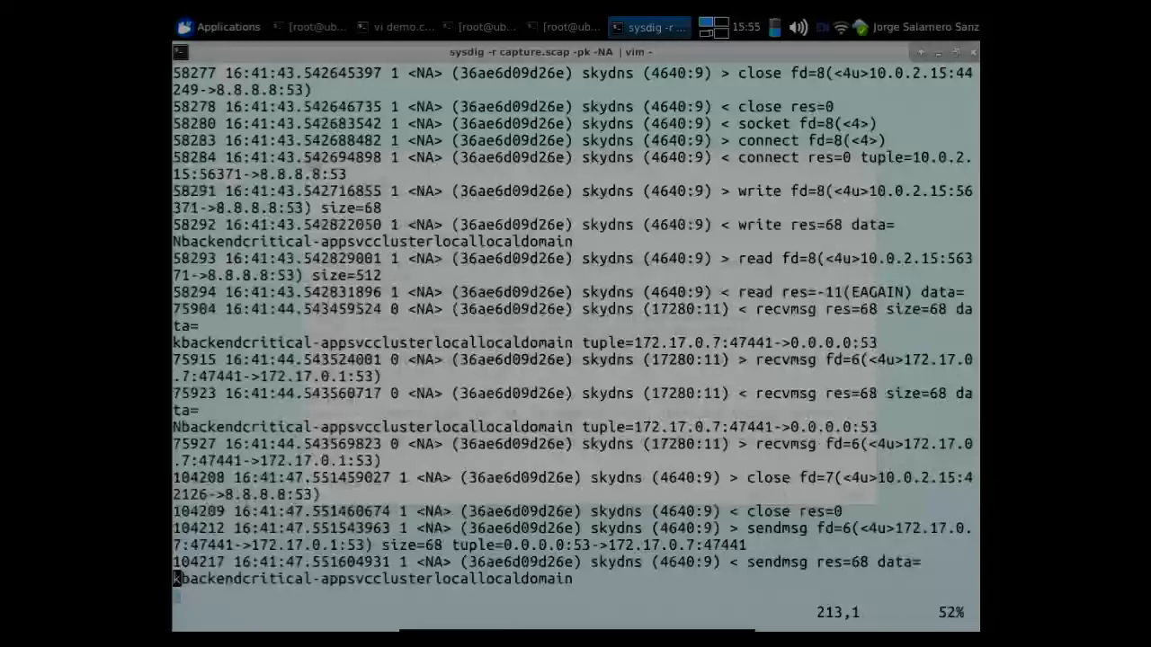
scroll(down, 3)
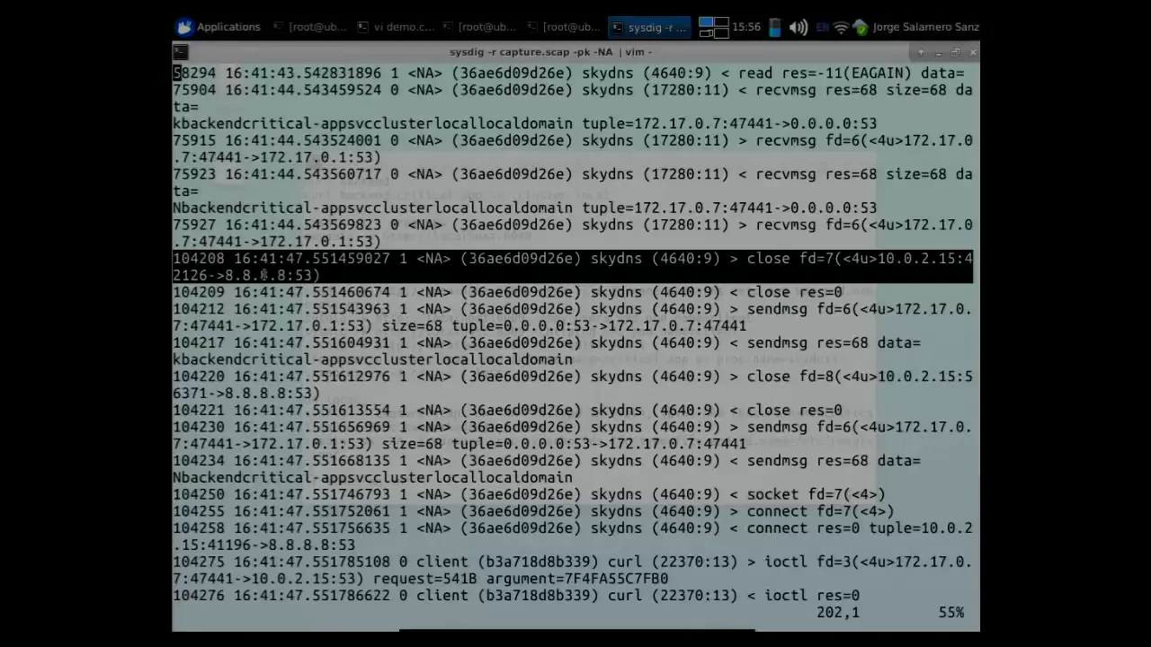
Scroll past the skydns etcd HTTP request in the vim capture replay.
scroll(down, 3)
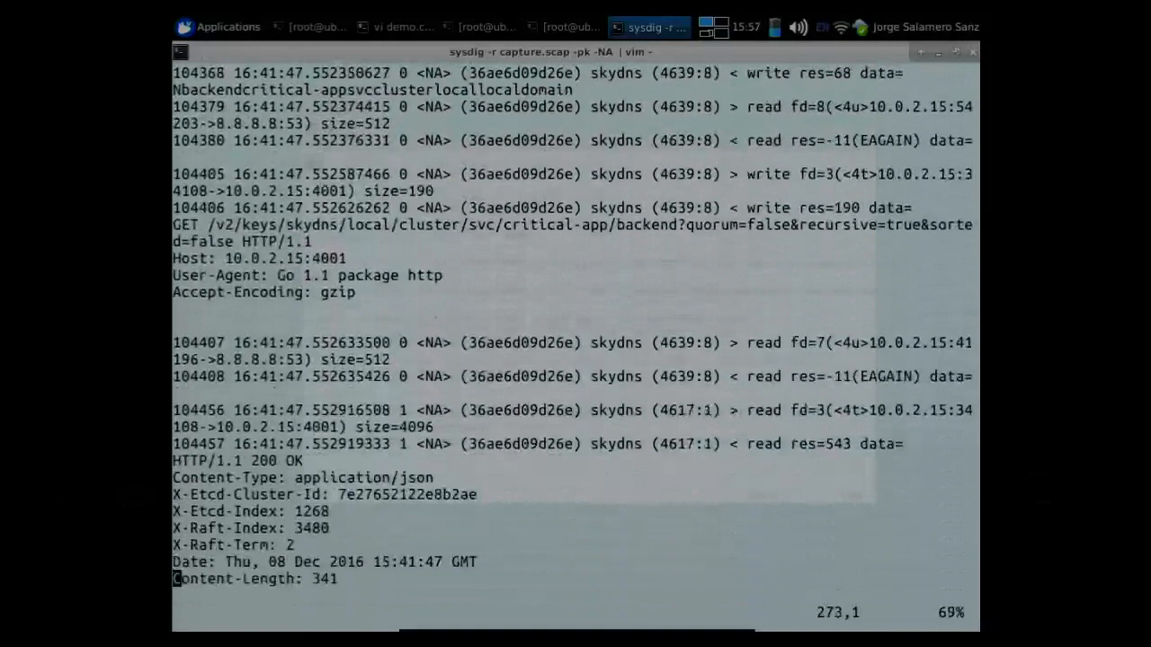
scroll(down, 3)
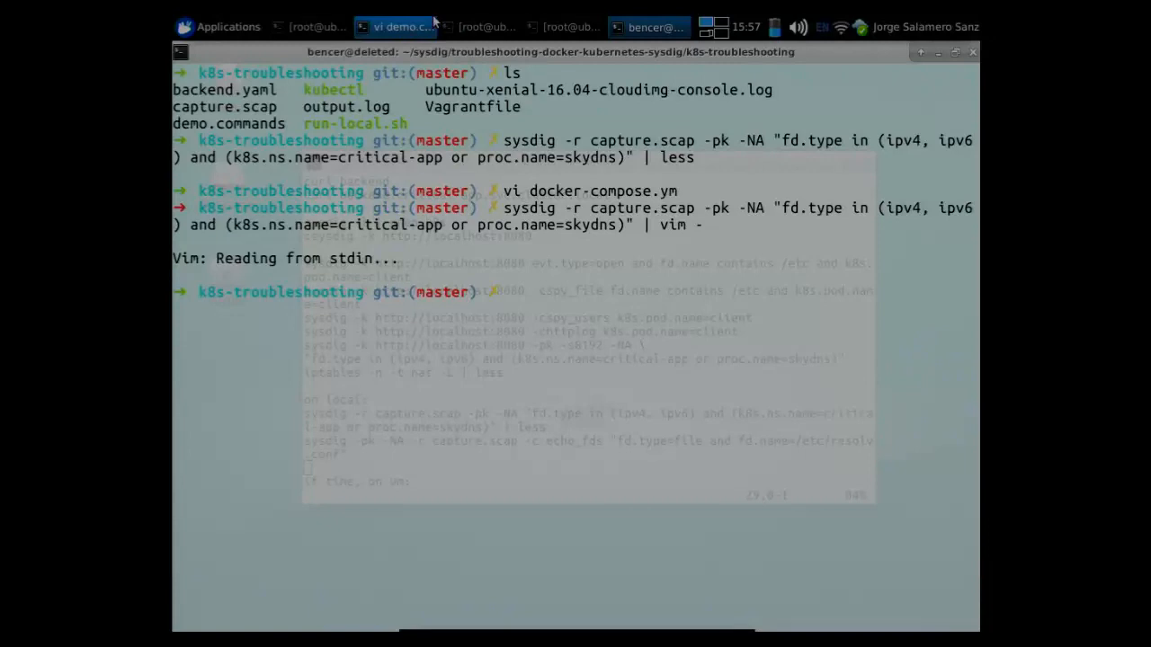
On the VM shell, replay capture.scap with echo_fds filtered to /etc/resolv.conf, checking the demo notes.
click(482, 27)
text(cl)
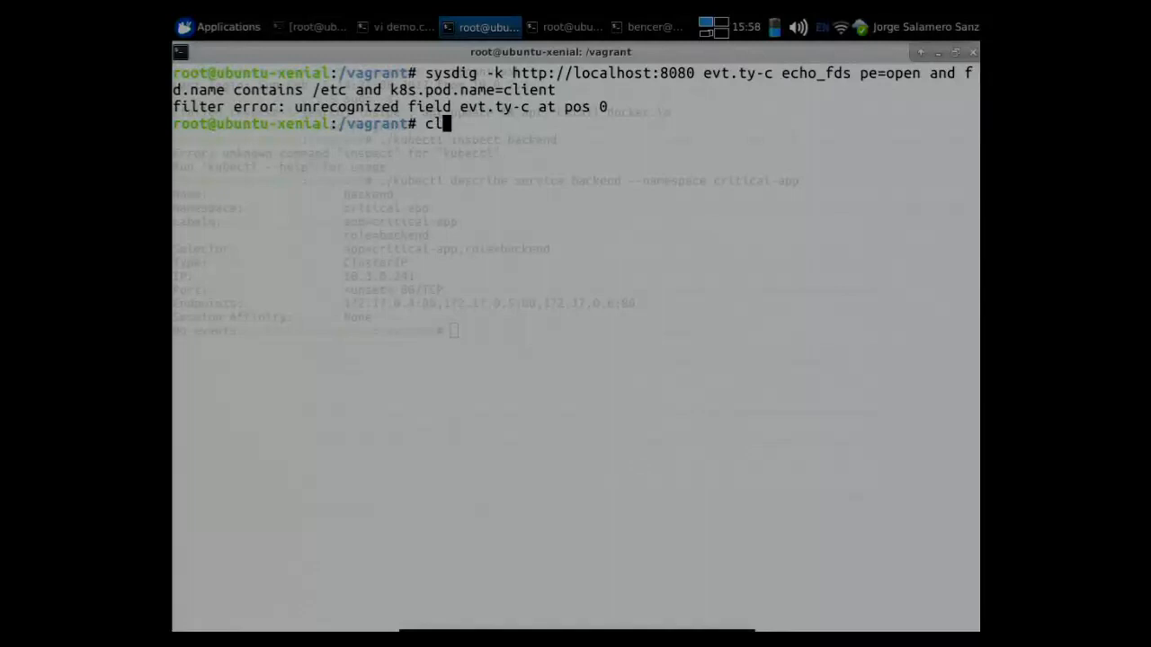
click(399, 26)
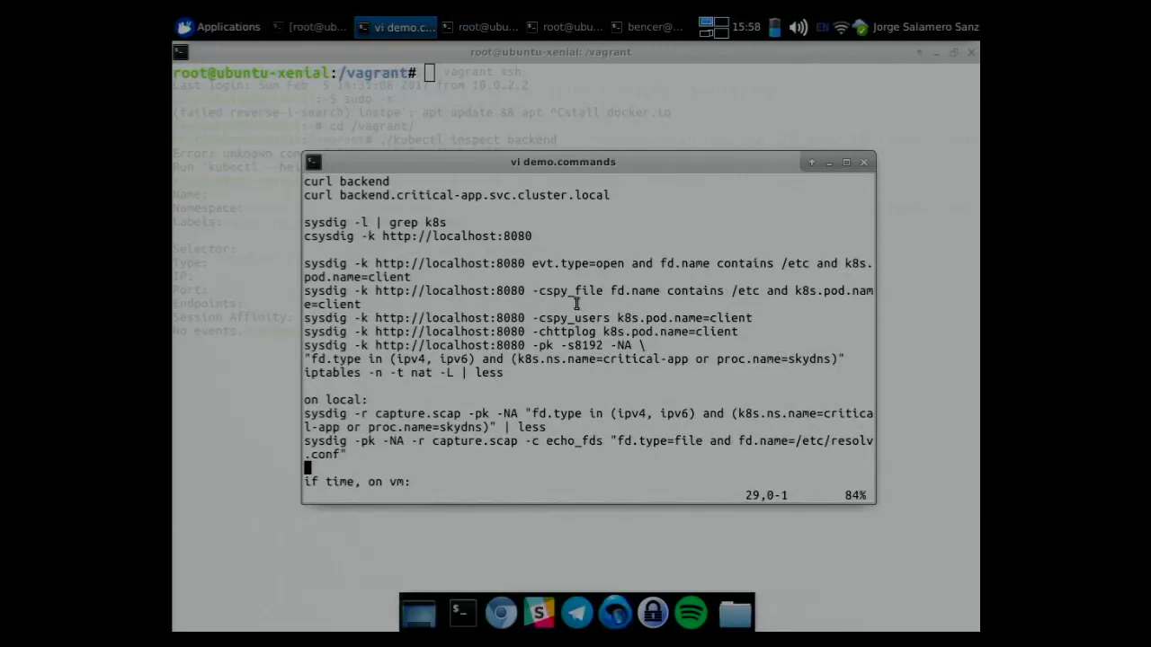
click(482, 25)
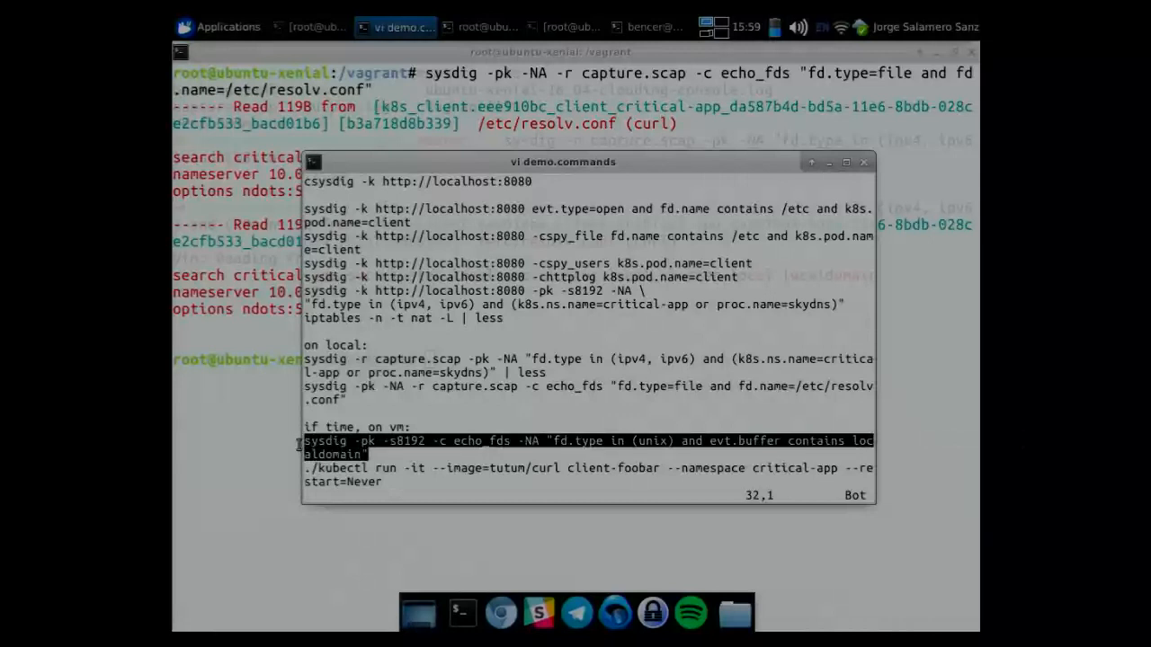
Switch to the client pod shell to exit it after the nginx page output.
click(482, 26)
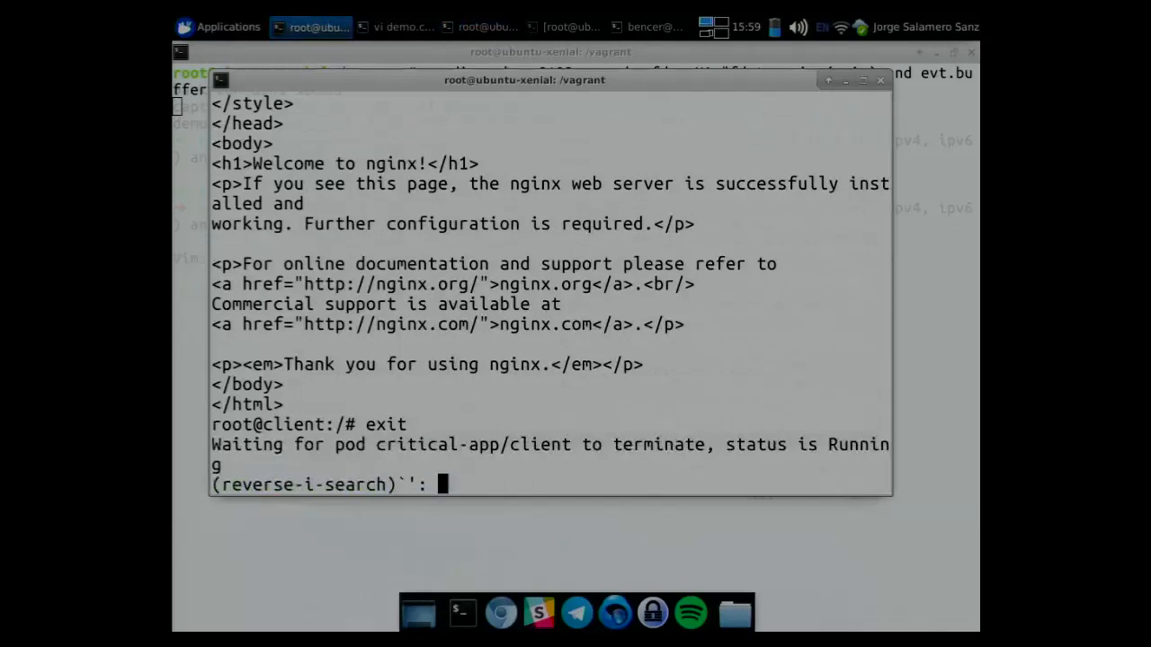
Launch the client-foobar curl pod in critical-app, then move to the VM shell running sysdig.
click(395, 27)
text(insta)
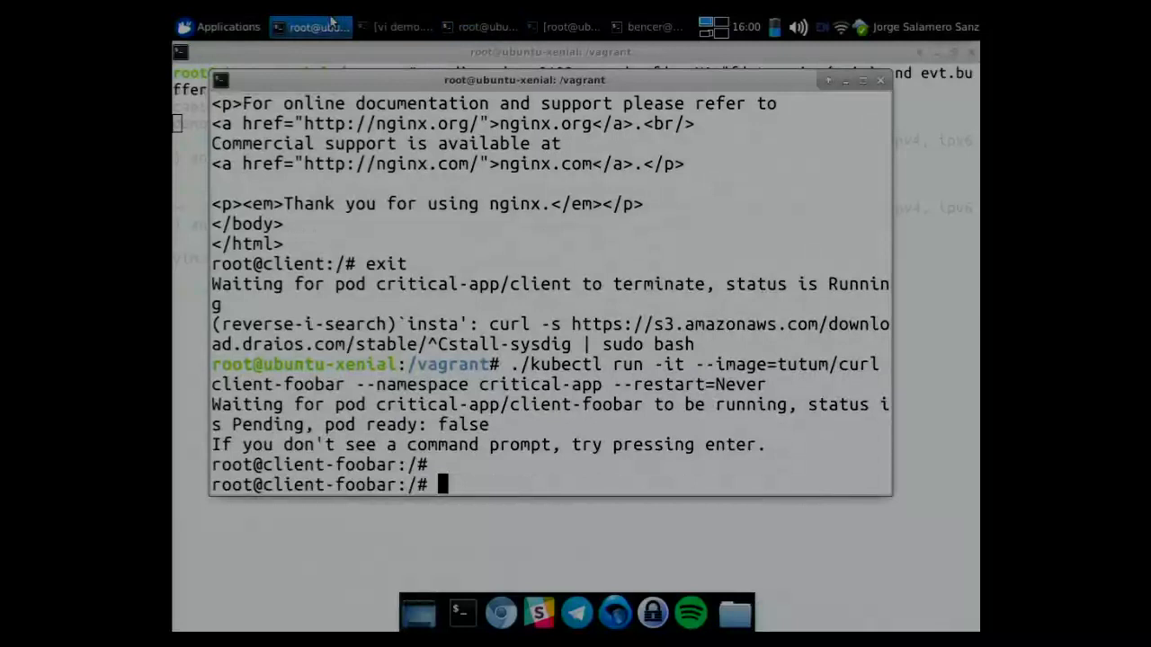
click(405, 27)
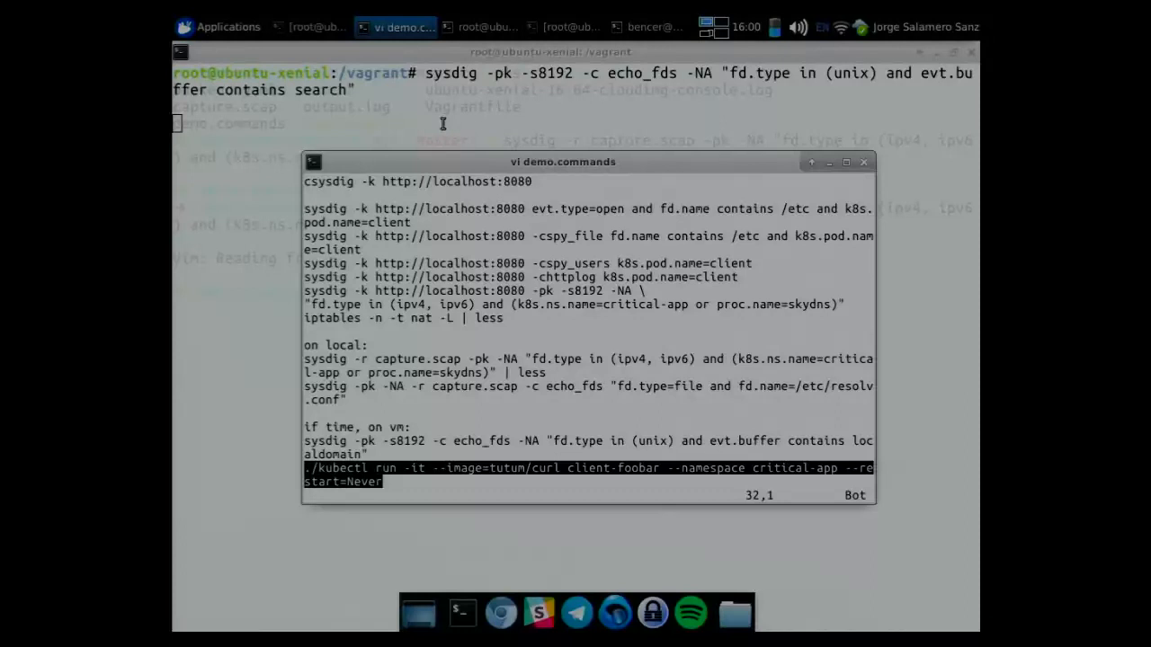